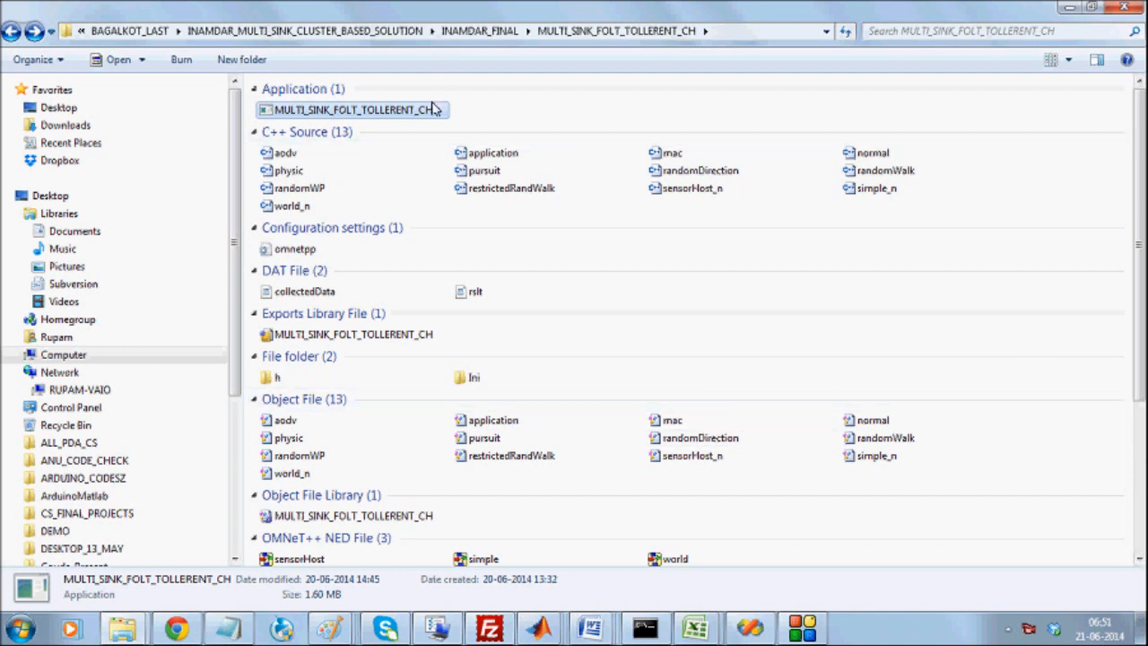
Launch the MULTI_SINK_FOLT_TOLLERENT_CH simulation from the project folder
{"action": "double_click", "coordinate": [353, 109]}
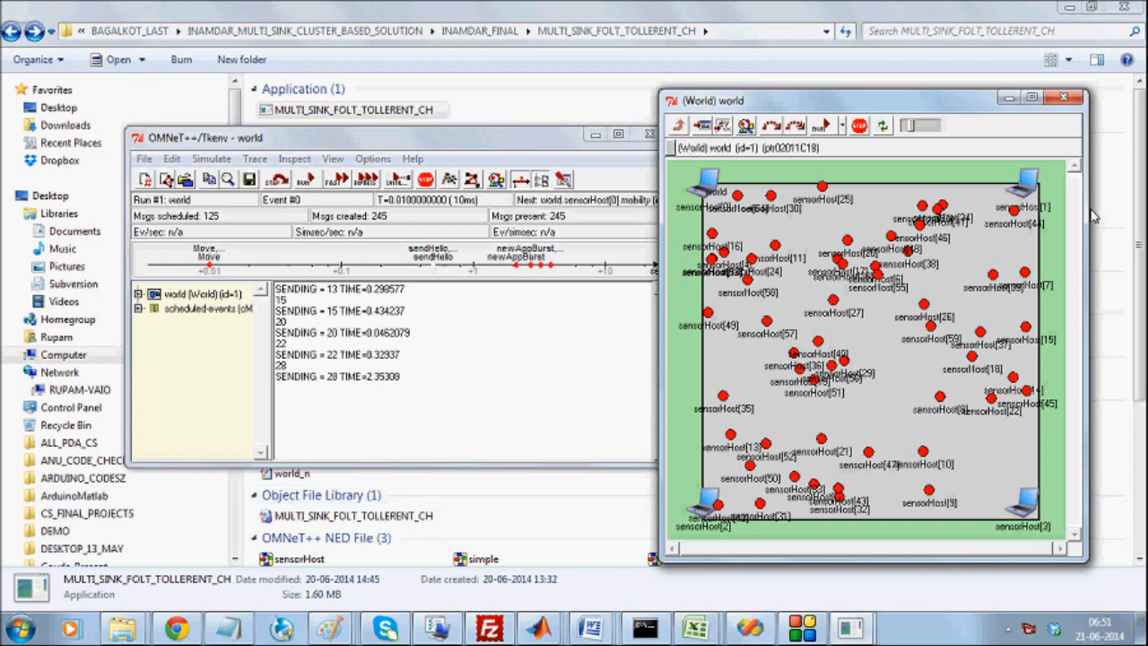
{"action": "mouse_move", "coordinate": [987, 423]}
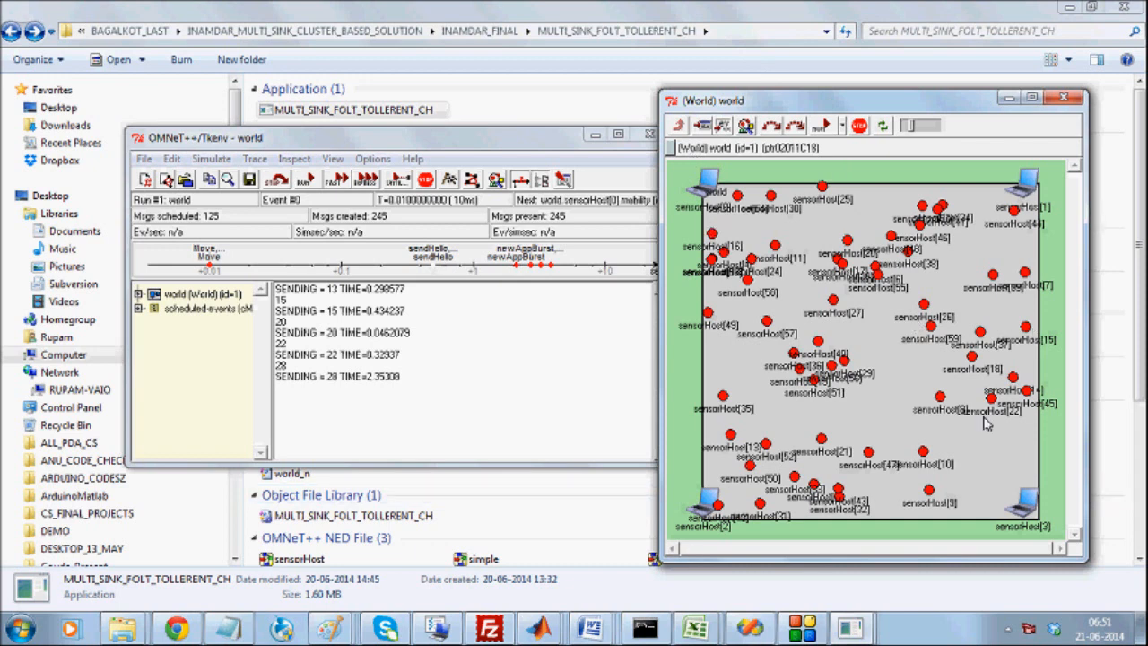
{"action": "mouse_move", "coordinate": [953, 366]}
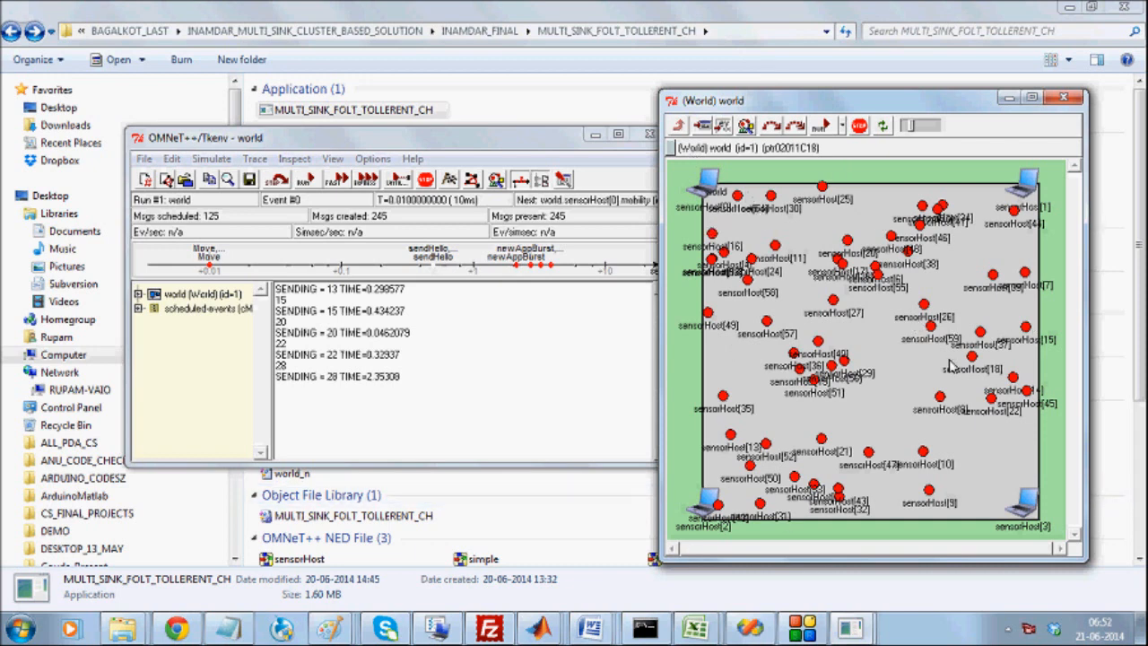
{"action": "mouse_move", "coordinate": [983, 276]}
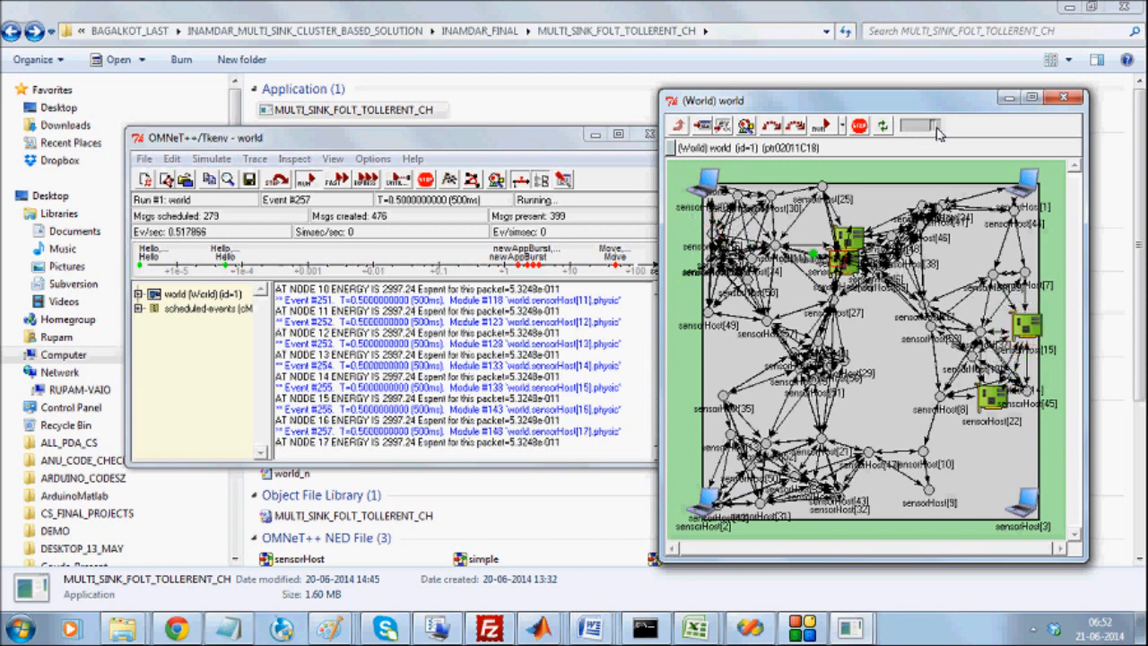
Fast-run the simulation and stop it at about 2.18 s simulated time
{"action": "left_click", "coordinate": [341, 179]}
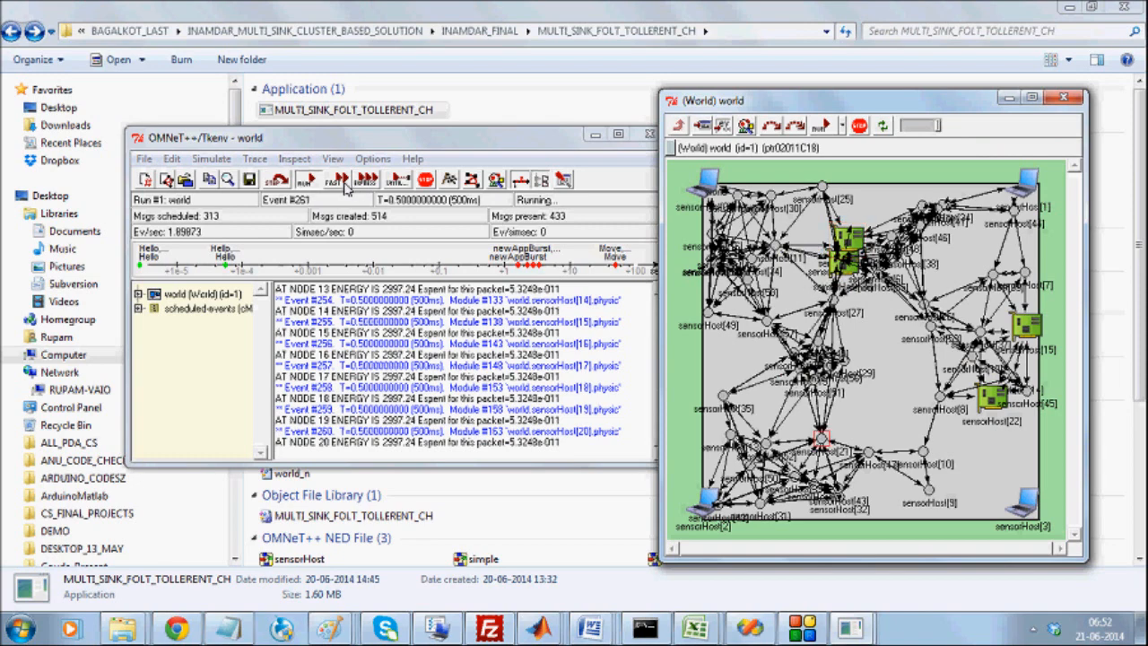
{"action": "left_click", "coordinate": [337, 179]}
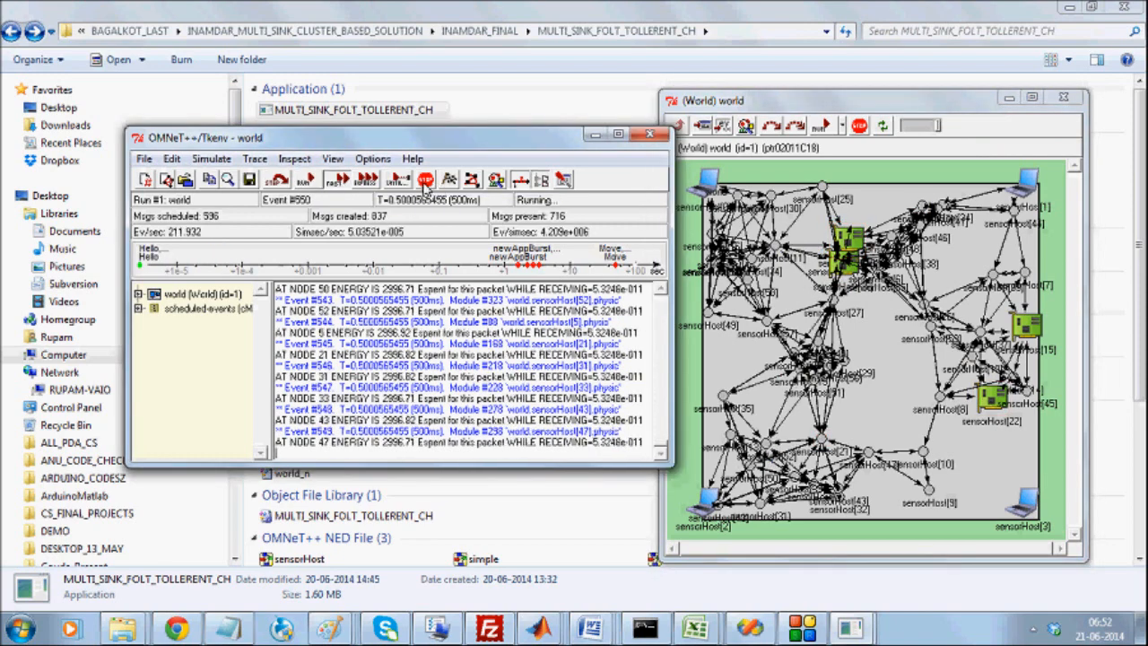
{"action": "left_click", "coordinate": [425, 180]}
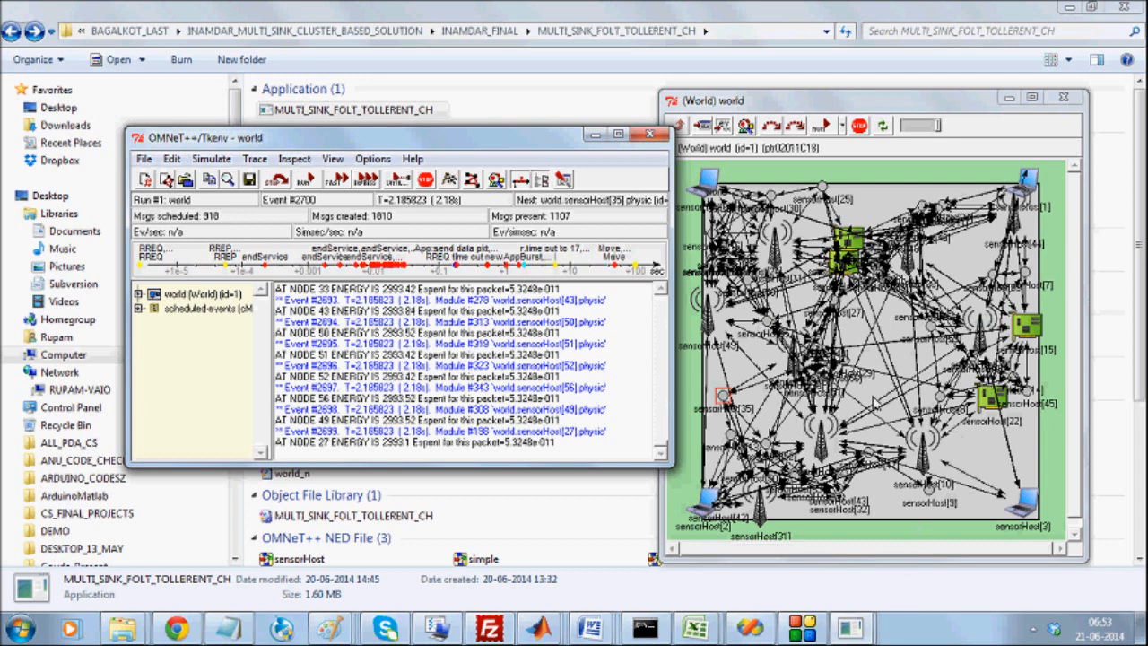
{"action": "mouse_move", "coordinate": [882, 402]}
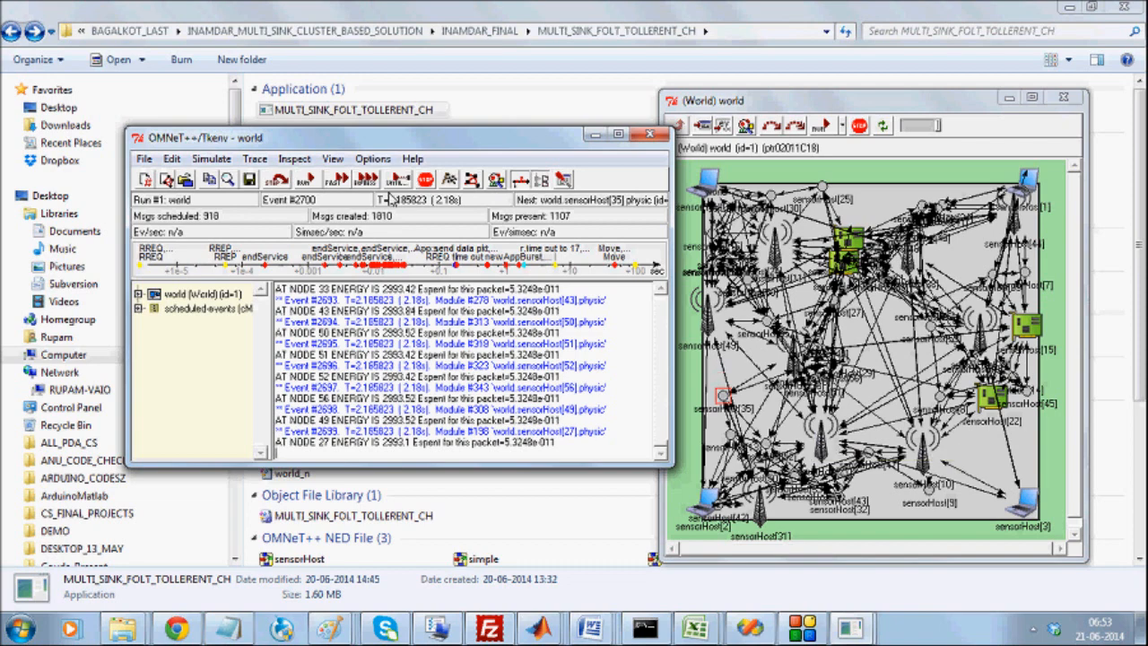
Resume the fast run and stop again near 2.28 s with cluster-head receptions logged
{"action": "left_click", "coordinate": [337, 179]}
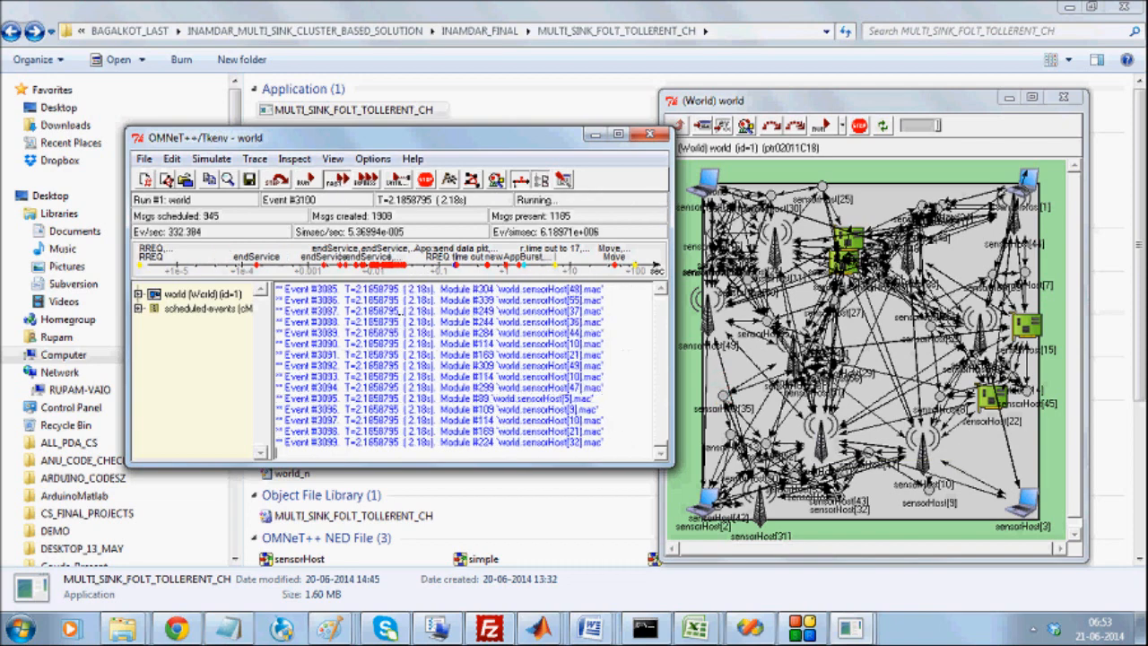
{"action": "left_click", "coordinate": [427, 180]}
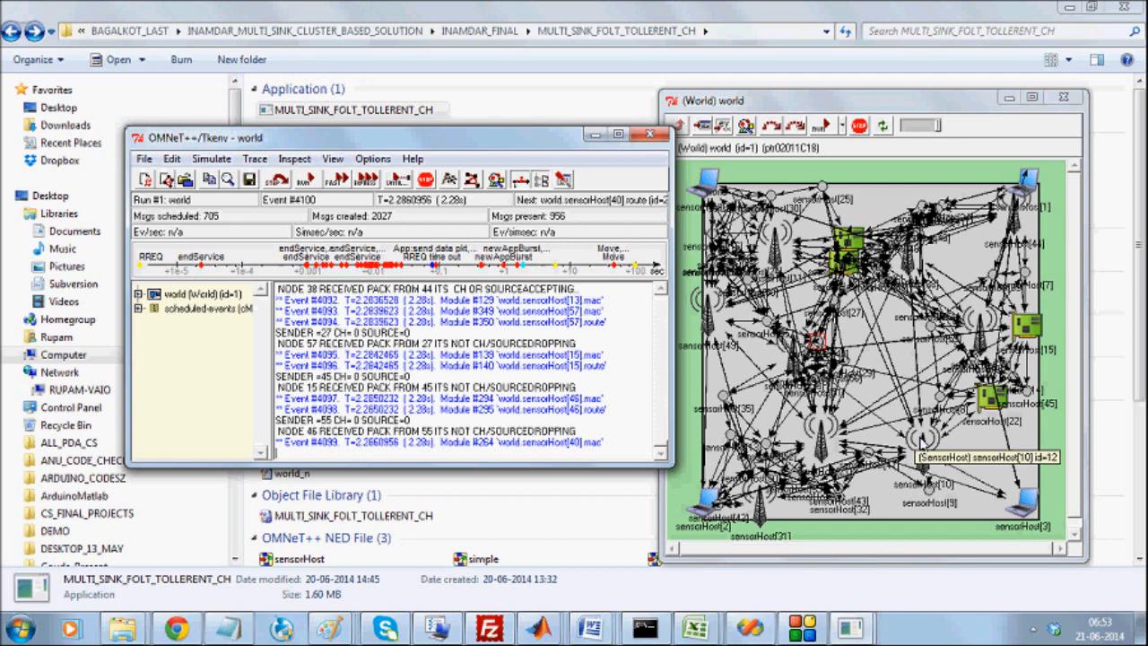
{"action": "mouse_move", "coordinate": [924, 445]}
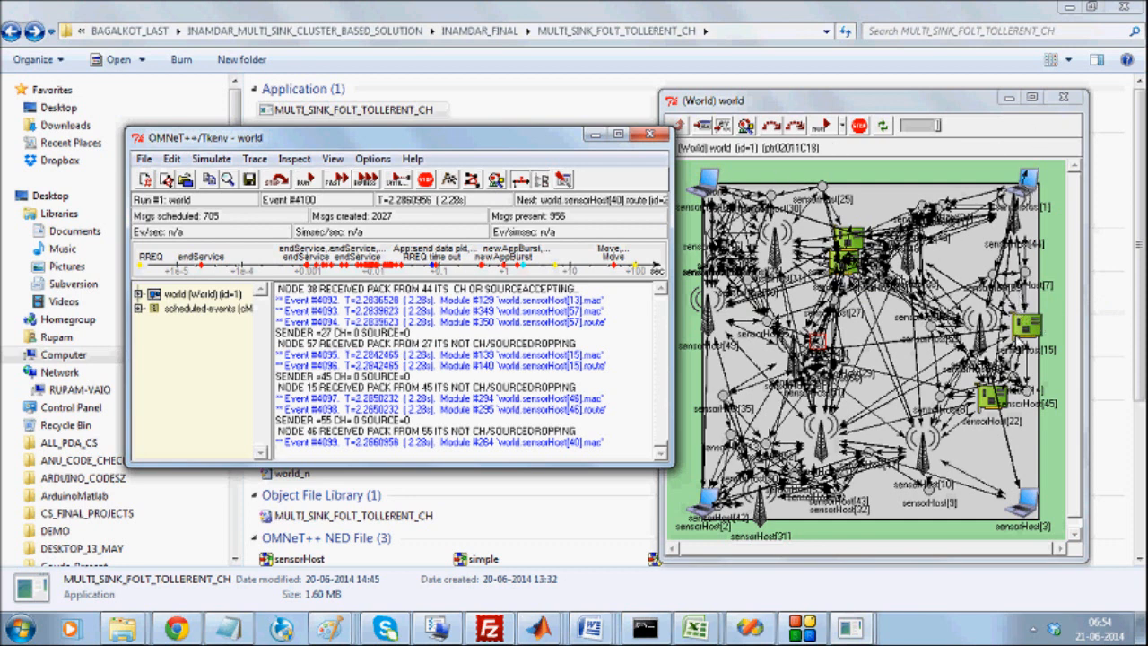
{"action": "mouse_move", "coordinate": [1023, 342]}
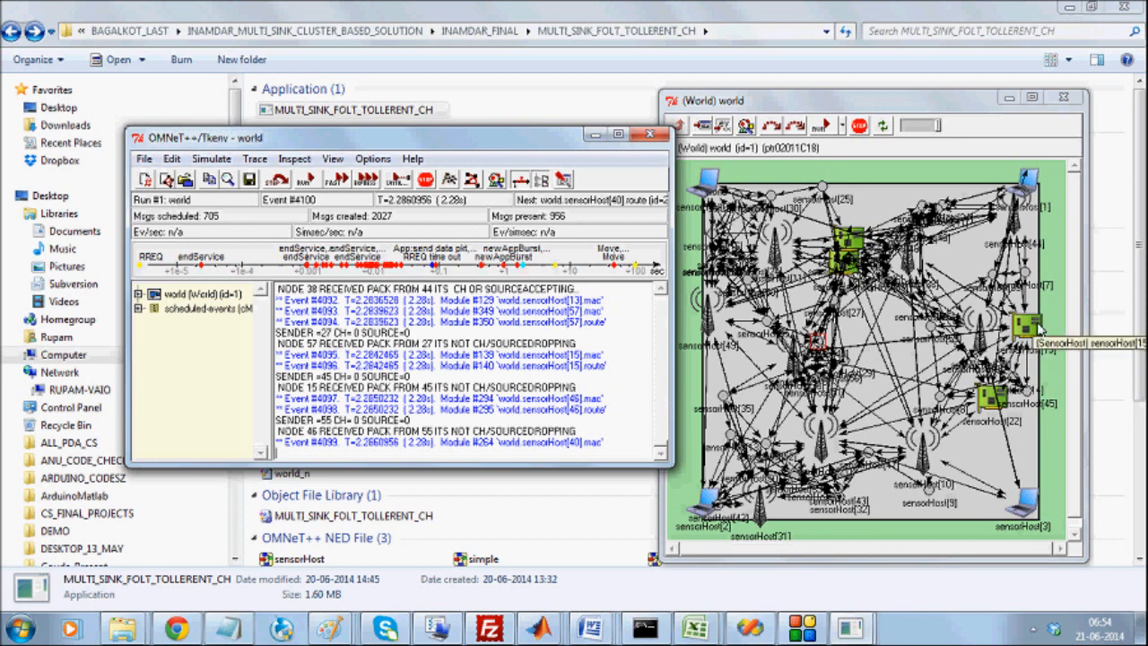
{"action": "mouse_move", "coordinate": [1041, 330]}
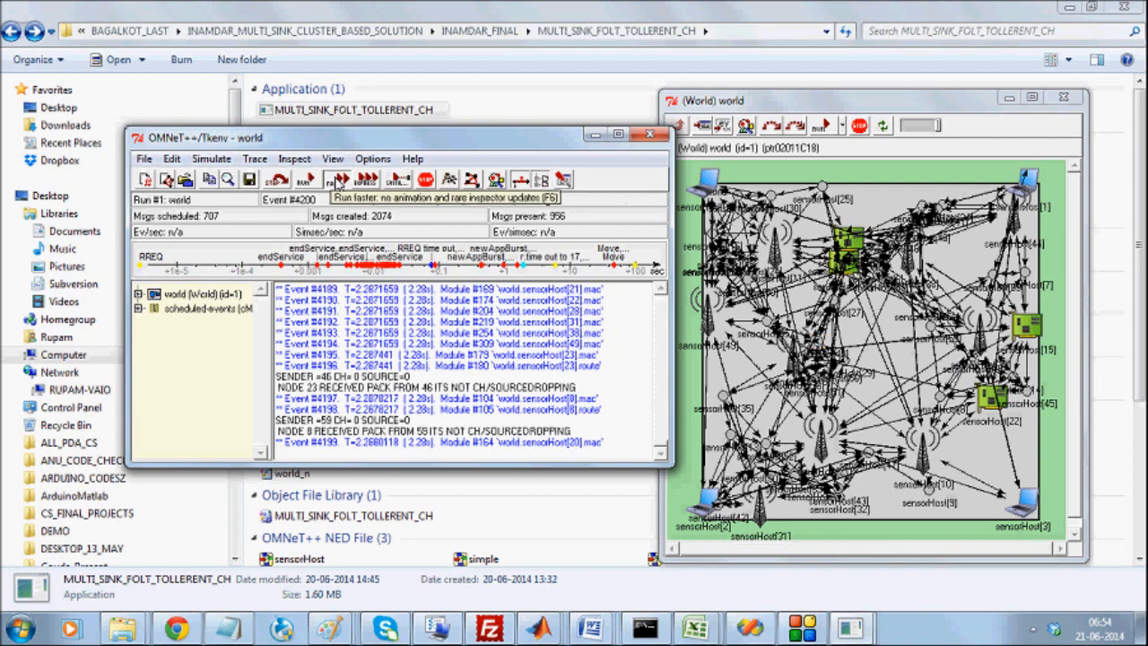
Continue the run briefly so simulated time reaches about 2.55 s
{"action": "left_click", "coordinate": [338, 179]}
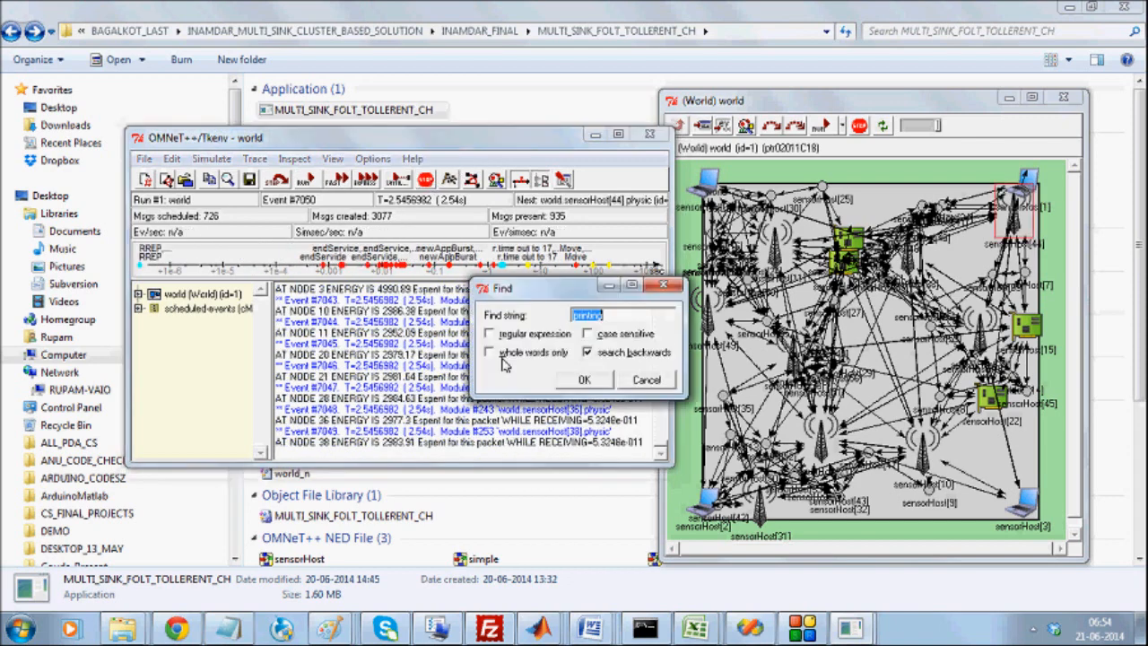
Find the Printing Routes log entry and select its node route line at about 2.41 s
{"action": "left_click", "coordinate": [583, 378]}
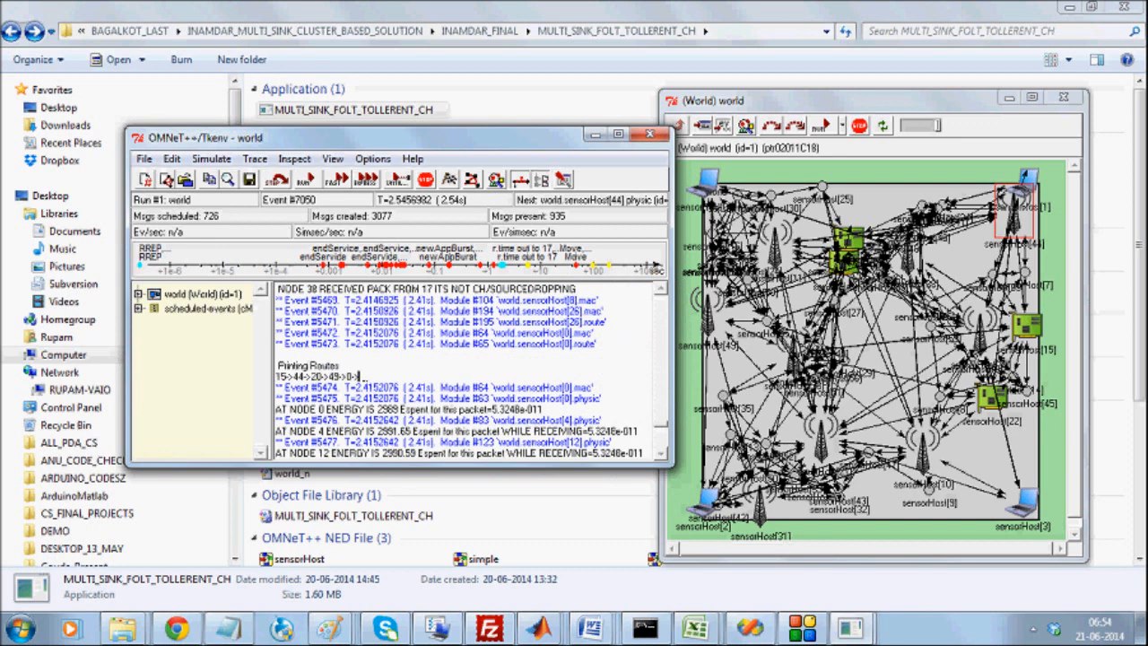
{"action": "double_click", "coordinate": [320, 375]}
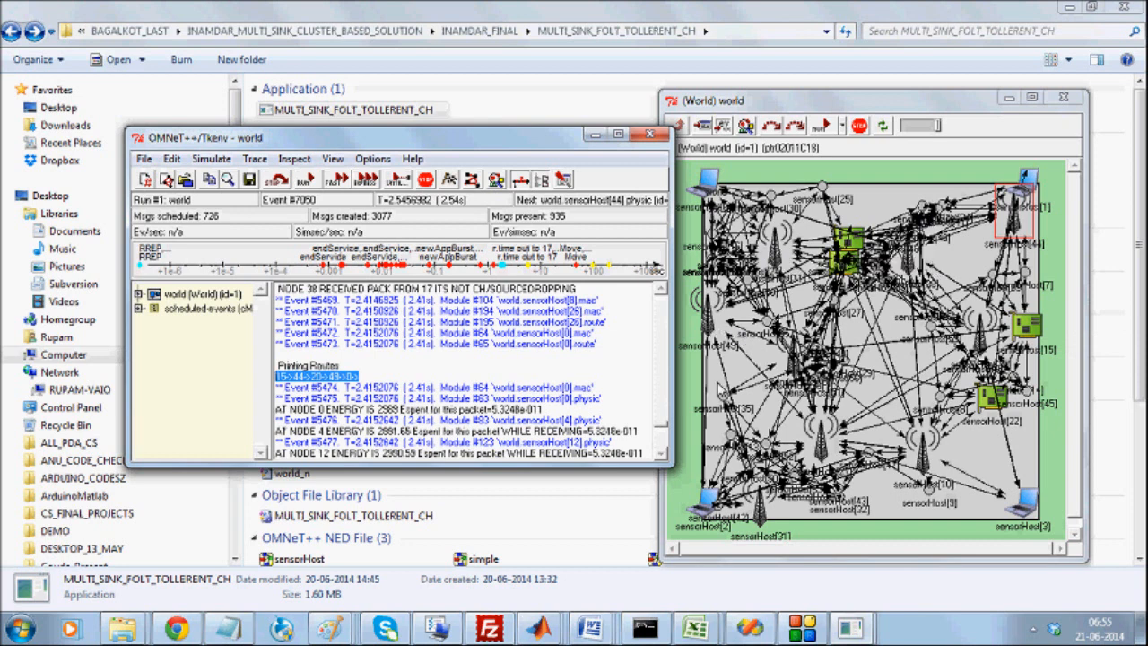
{"action": "mouse_move", "coordinate": [823, 442]}
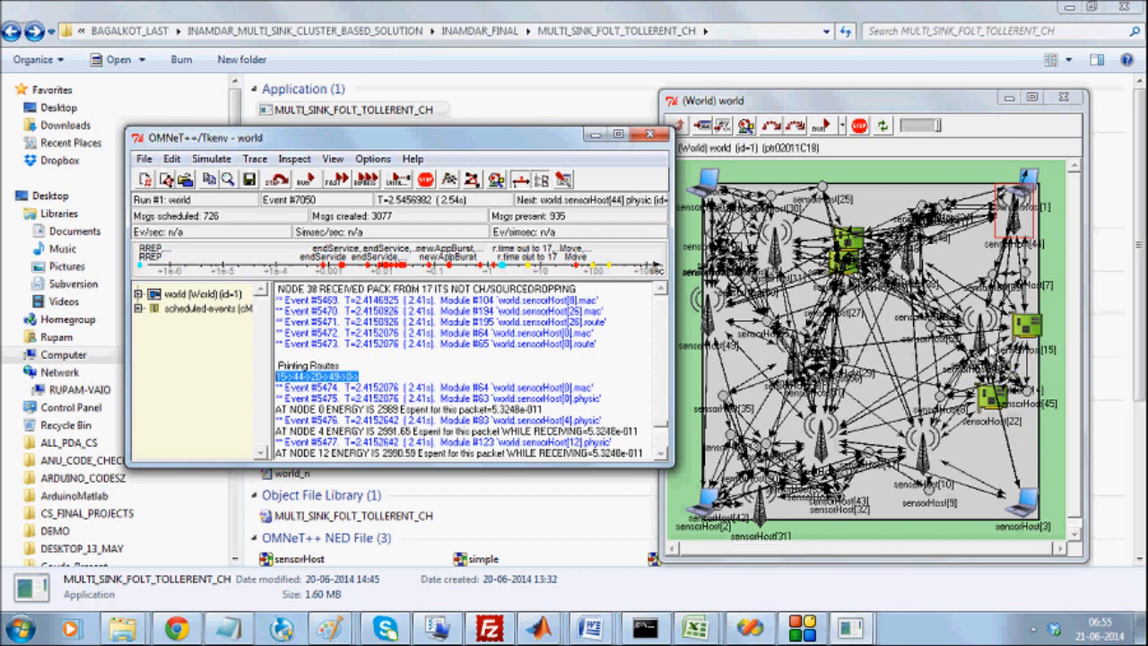
{"action": "mouse_move", "coordinate": [1022, 225]}
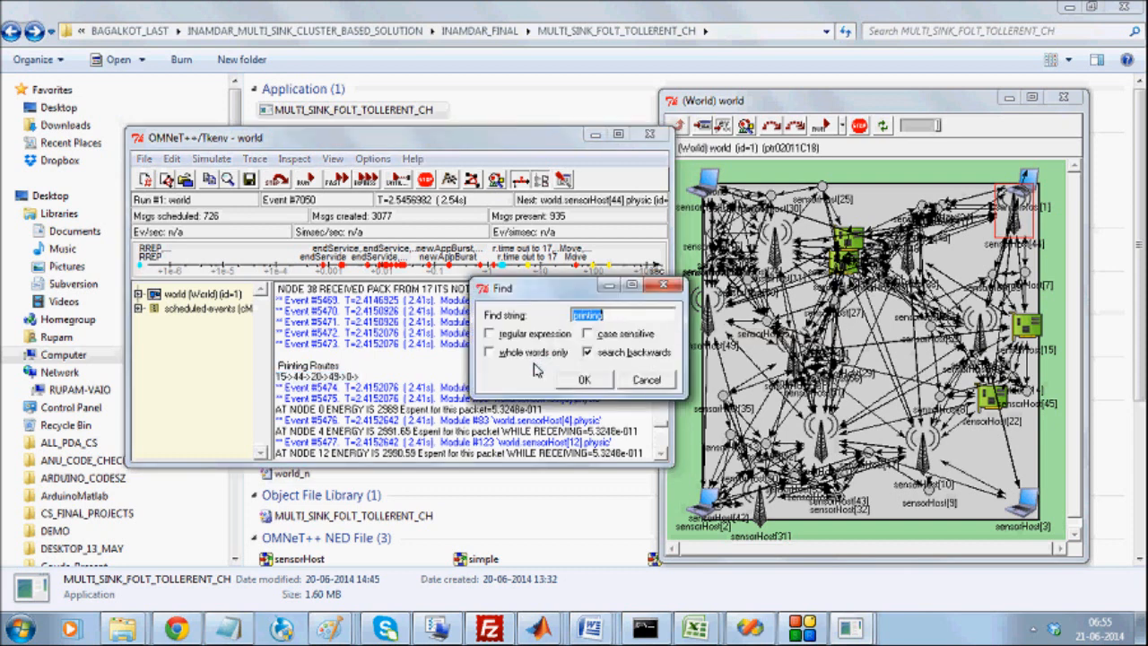
Search backwards to the earlier Printing Routes entry showing route 15->36->0
{"action": "left_click", "coordinate": [585, 381]}
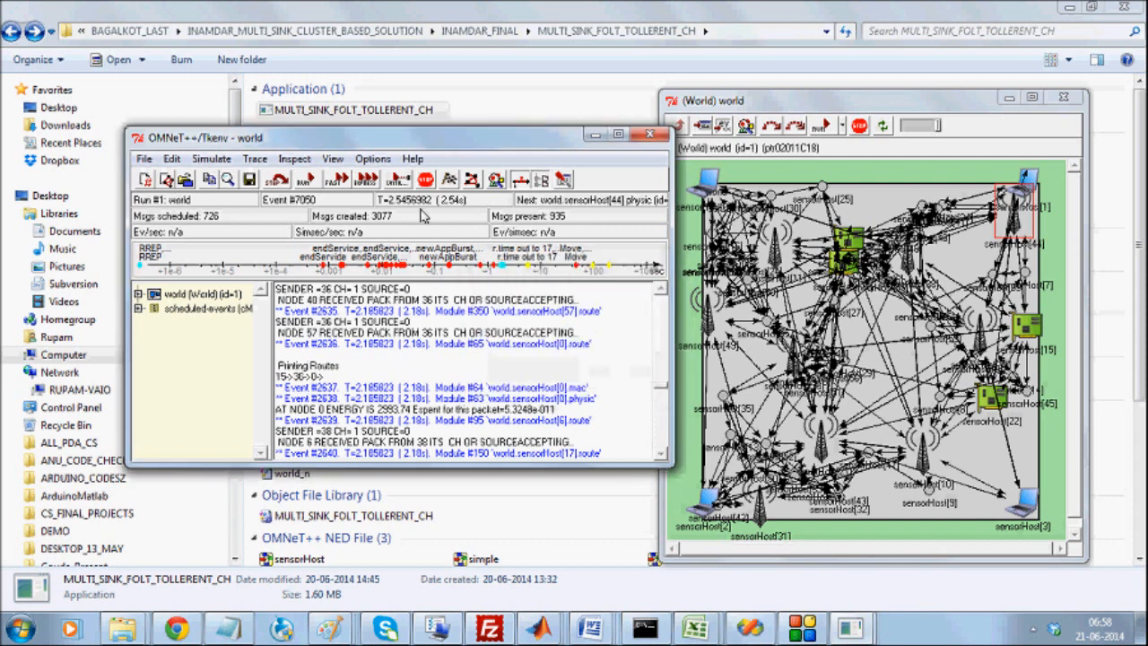
{"action": "mouse_move", "coordinate": [366, 180]}
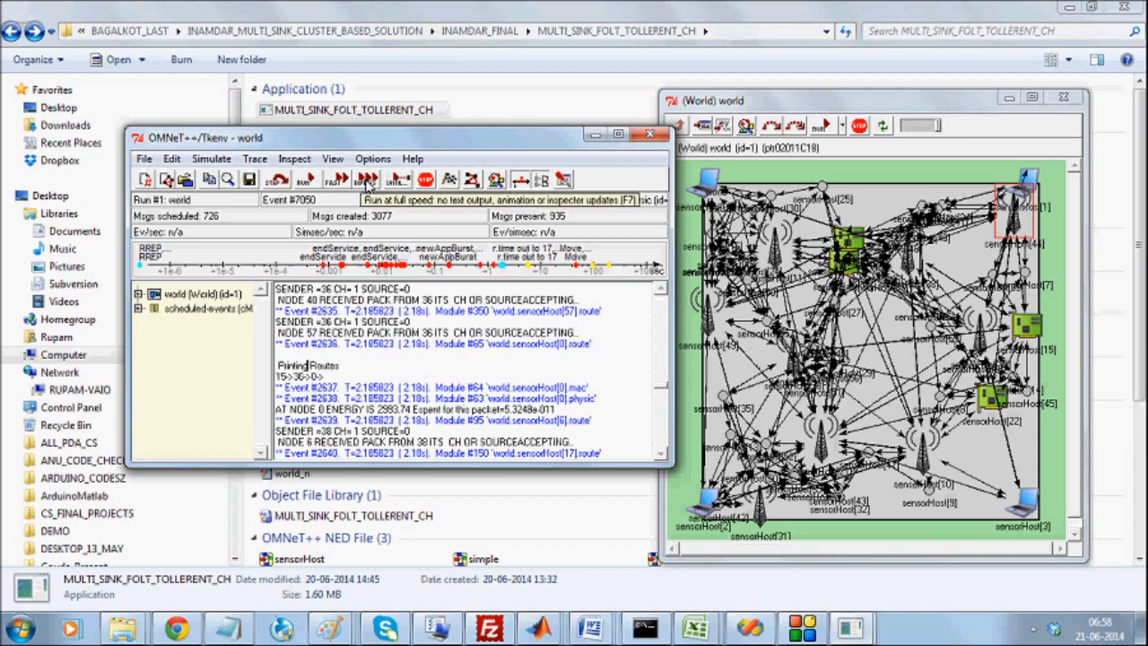
Alternate express and fast runs until simulated time passes 147 s
{"action": "left_click", "coordinate": [366, 179]}
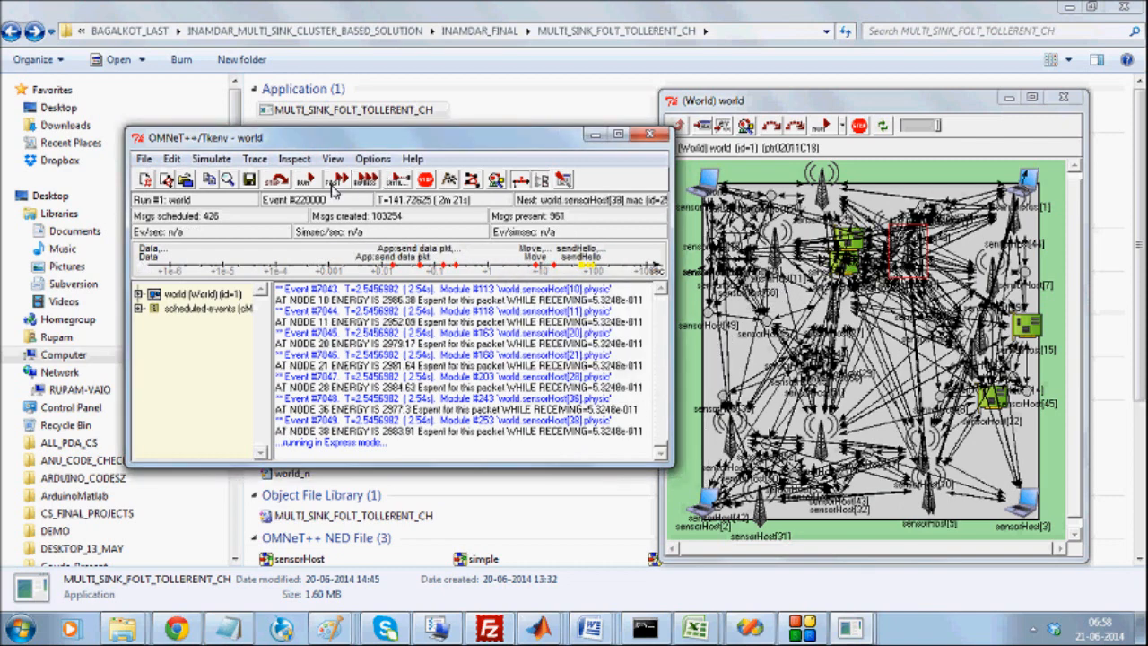
{"action": "left_click", "coordinate": [337, 179]}
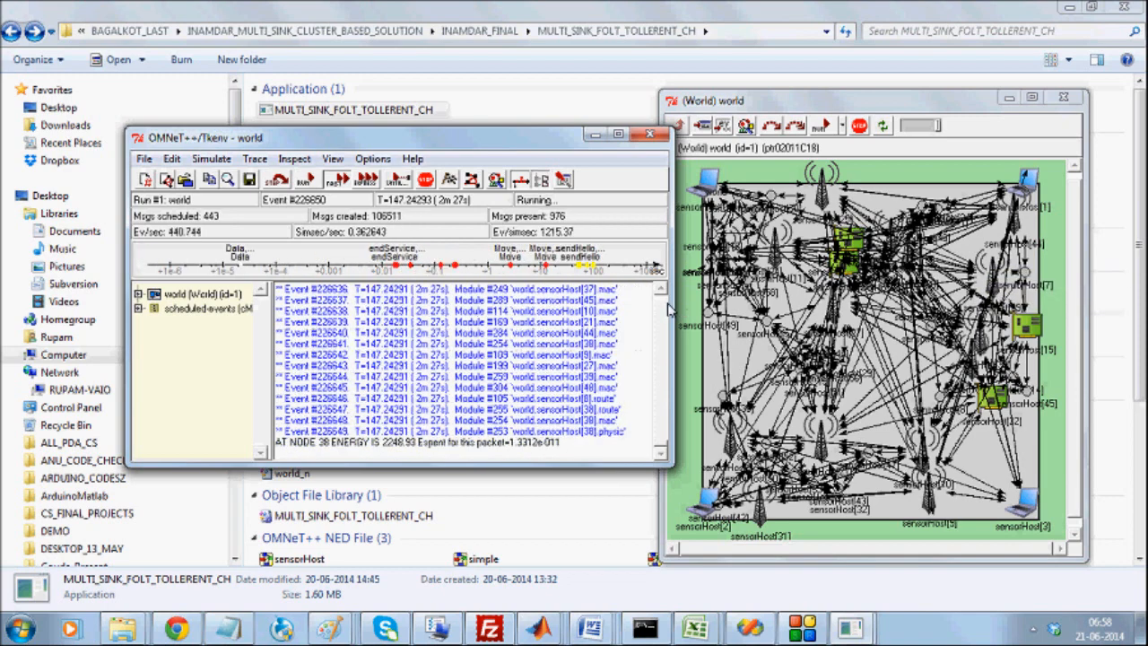
{"action": "left_click", "coordinate": [366, 179]}
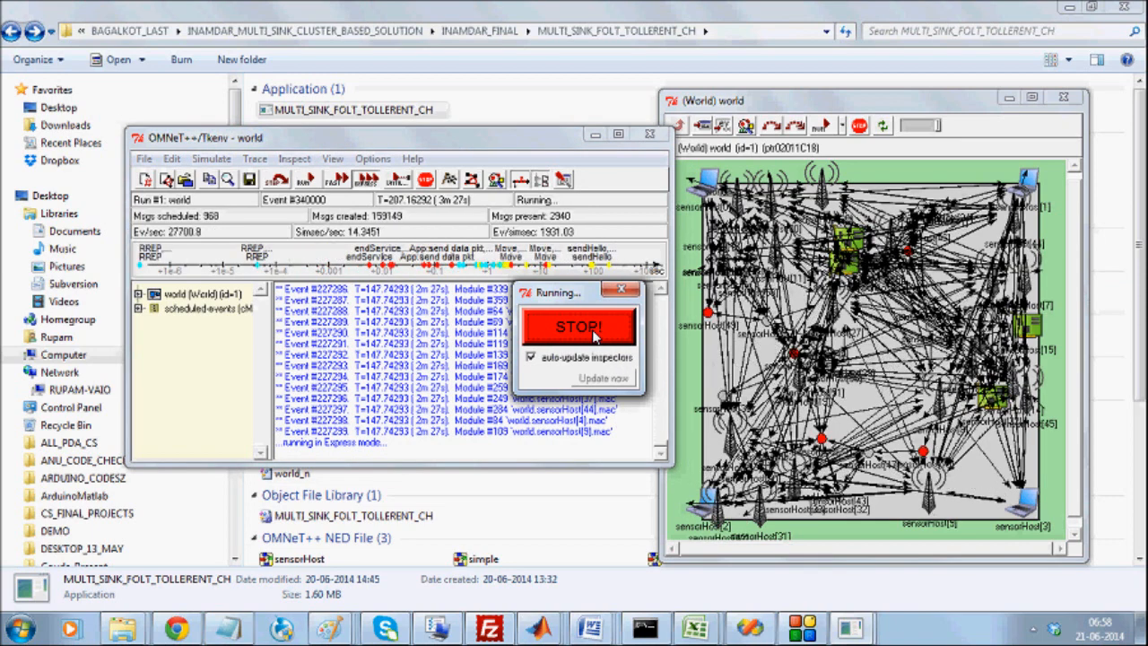
Stop the express run, let results print, then cancel the crash dialog to close Tkenv
{"action": "left_click", "coordinate": [577, 327]}
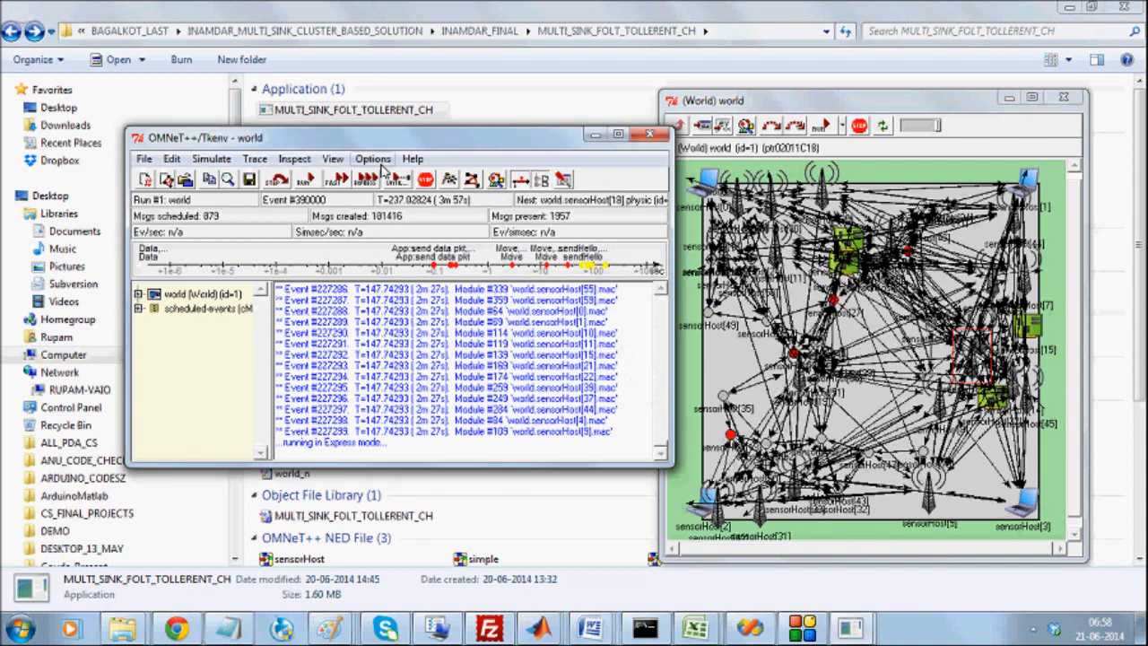
{"action": "left_click", "coordinate": [305, 179]}
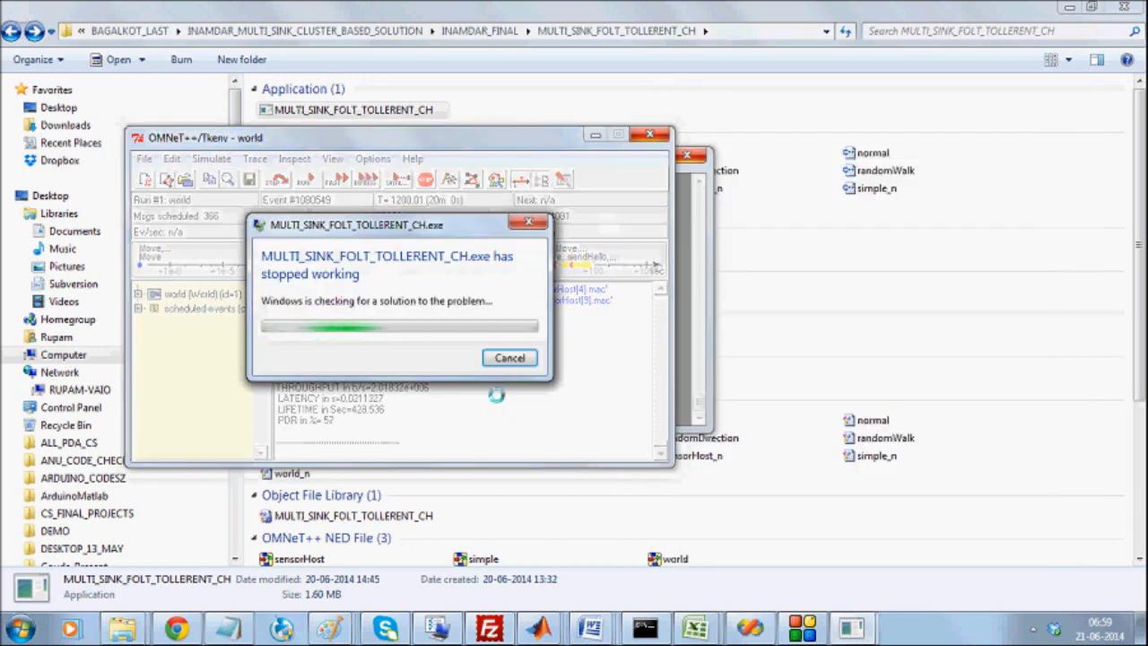
{"action": "left_click", "coordinate": [510, 357]}
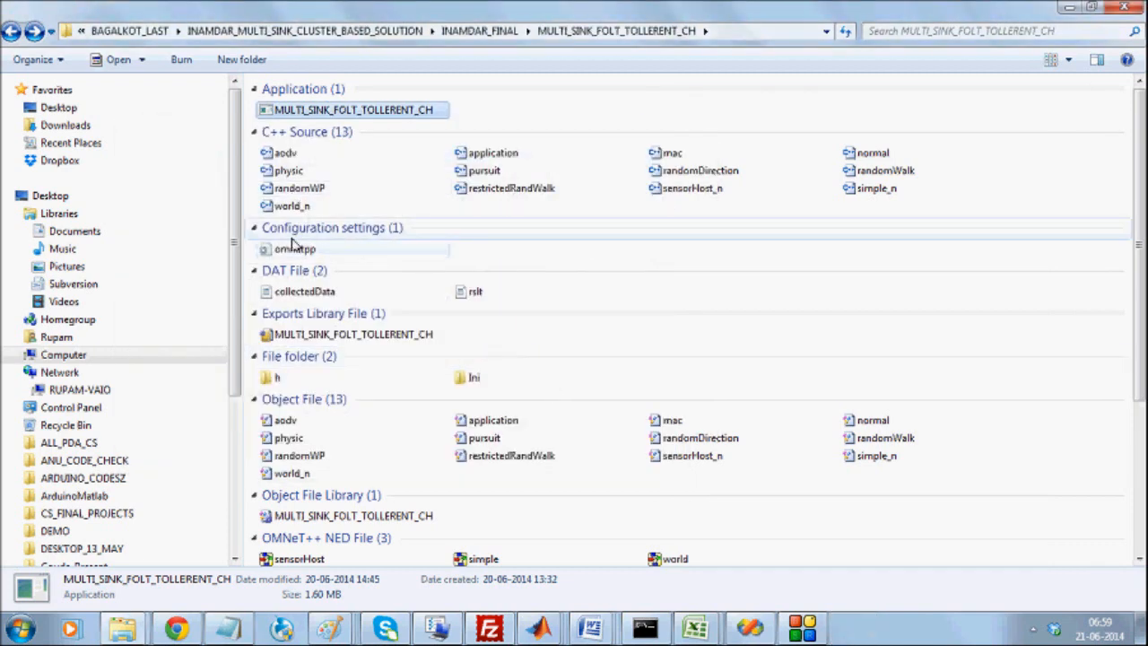
Start a fresh MULTI_SINK_FOLT_TOLLERENT_CH run and close the omnetpp.ini Notepad window
{"action": "double_click", "coordinate": [296, 247]}
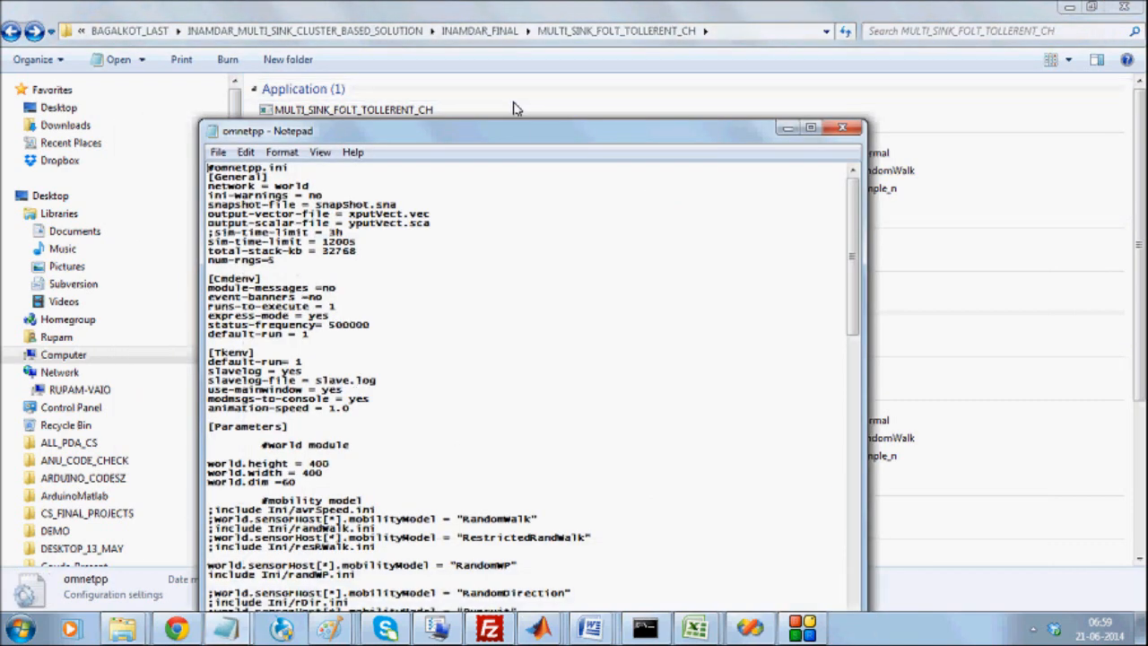
{"action": "left_click", "coordinate": [811, 126]}
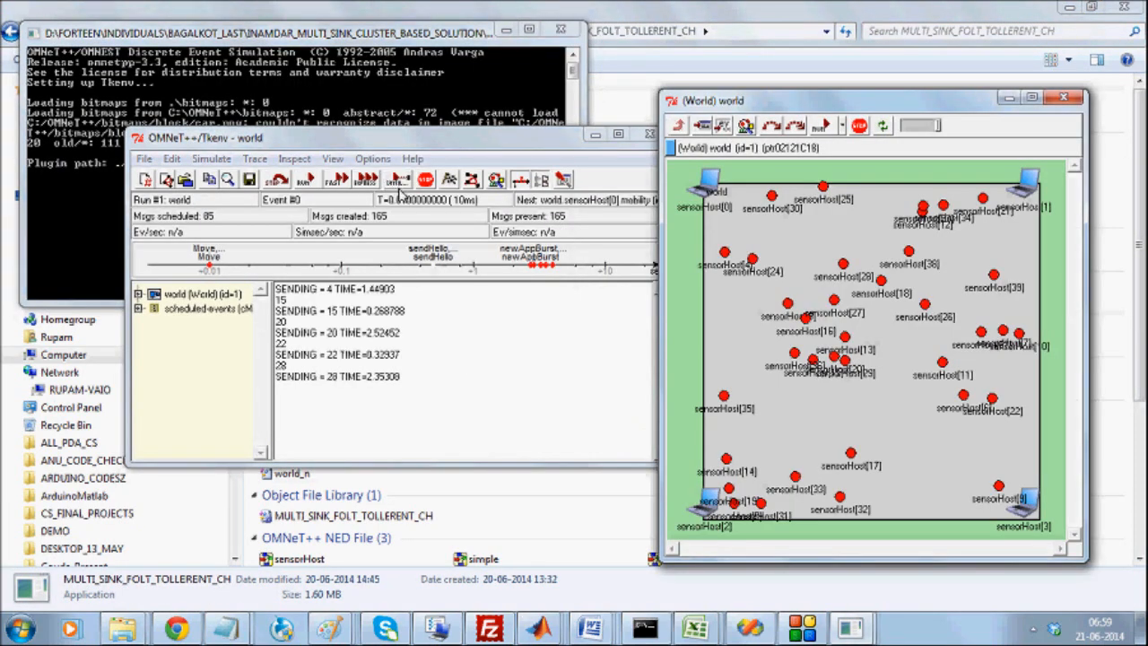
Run to the simulation time limit and acknowledge it so coverage, throughput, latency, lifetime and PDR print
{"action": "left_click", "coordinate": [337, 180]}
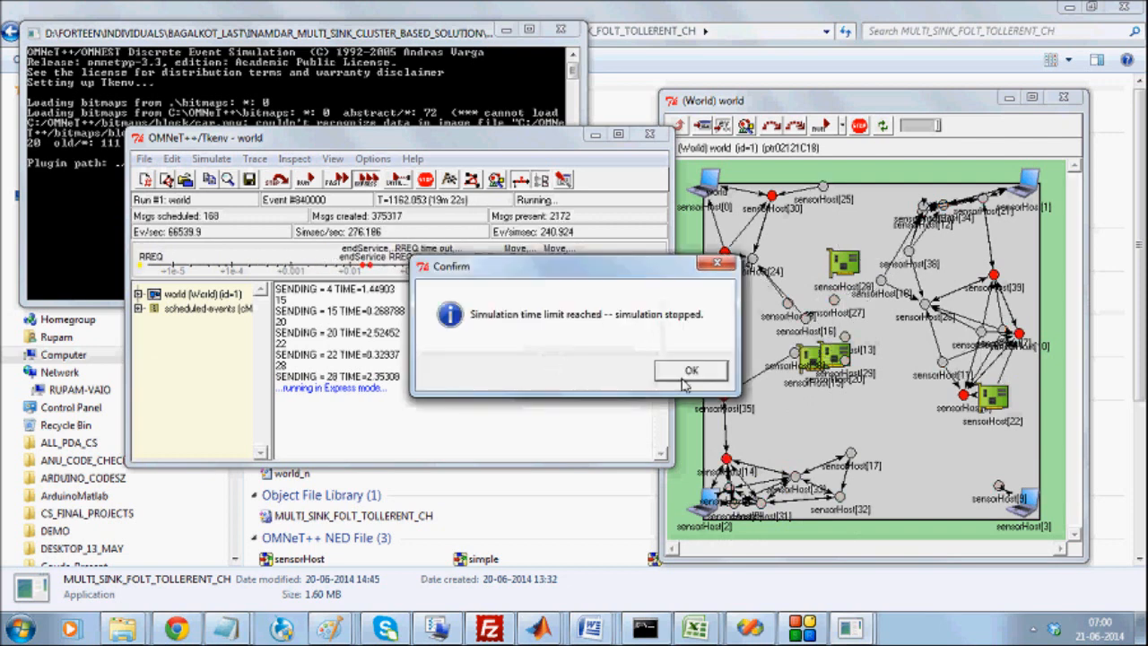
{"action": "left_click", "coordinate": [691, 370]}
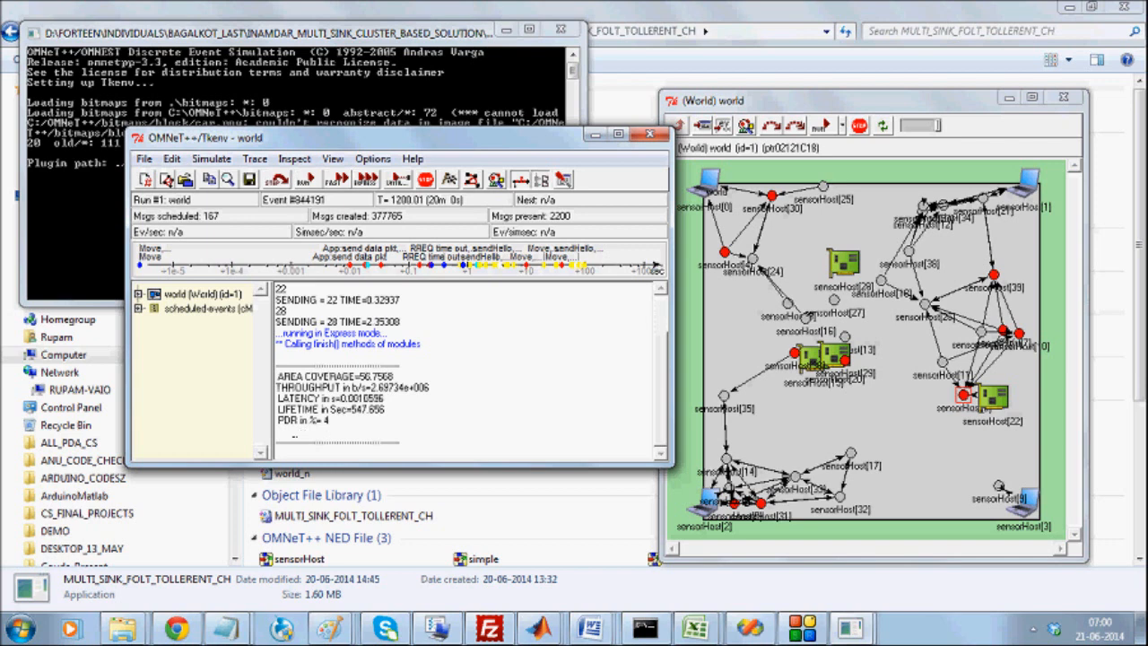
{"action": "mouse_move", "coordinate": [513, 50]}
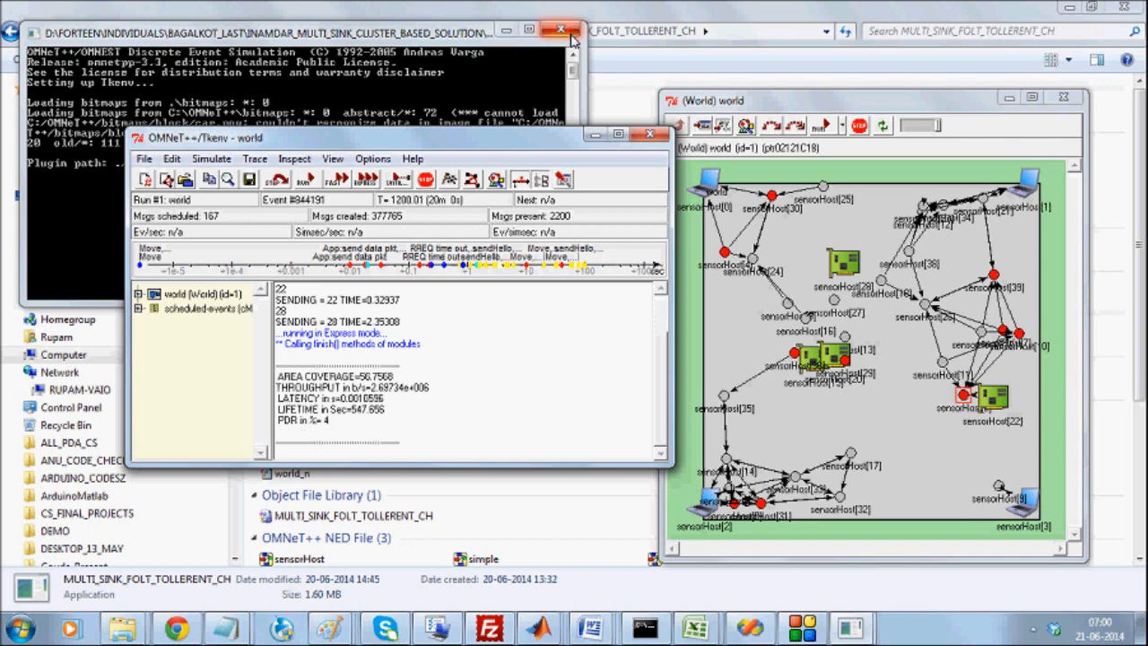
{"action": "mouse_move", "coordinate": [560, 31]}
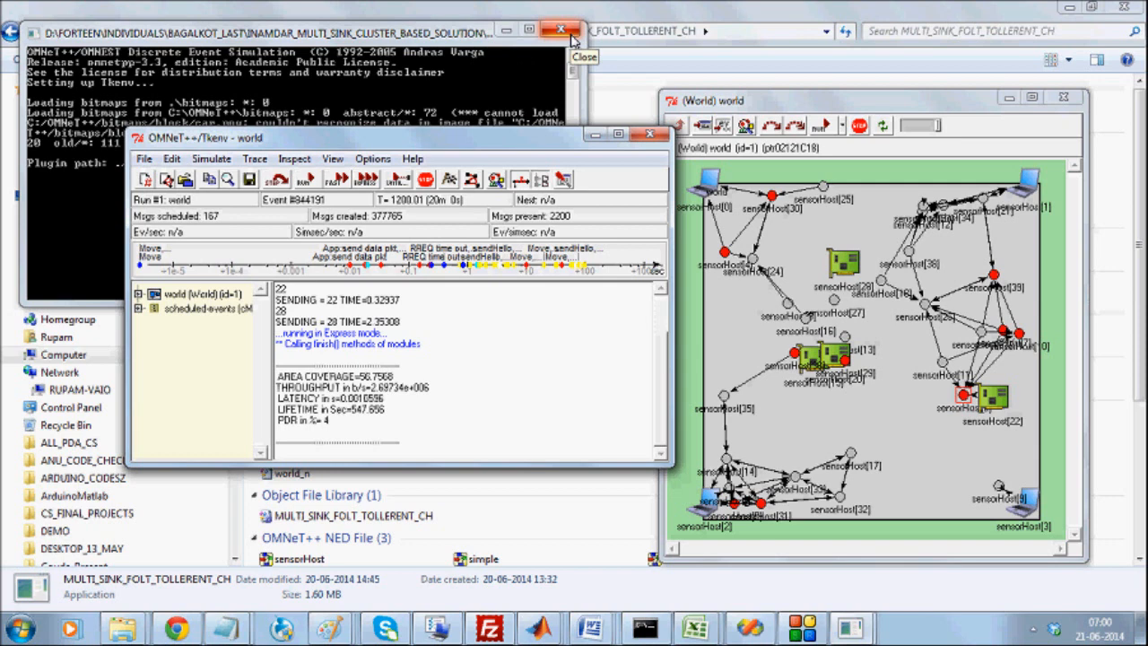
Close the finished Tkenv simulation and the omnetpp.ini configuration file, returning to the project folder
{"action": "left_click", "coordinate": [560, 29]}
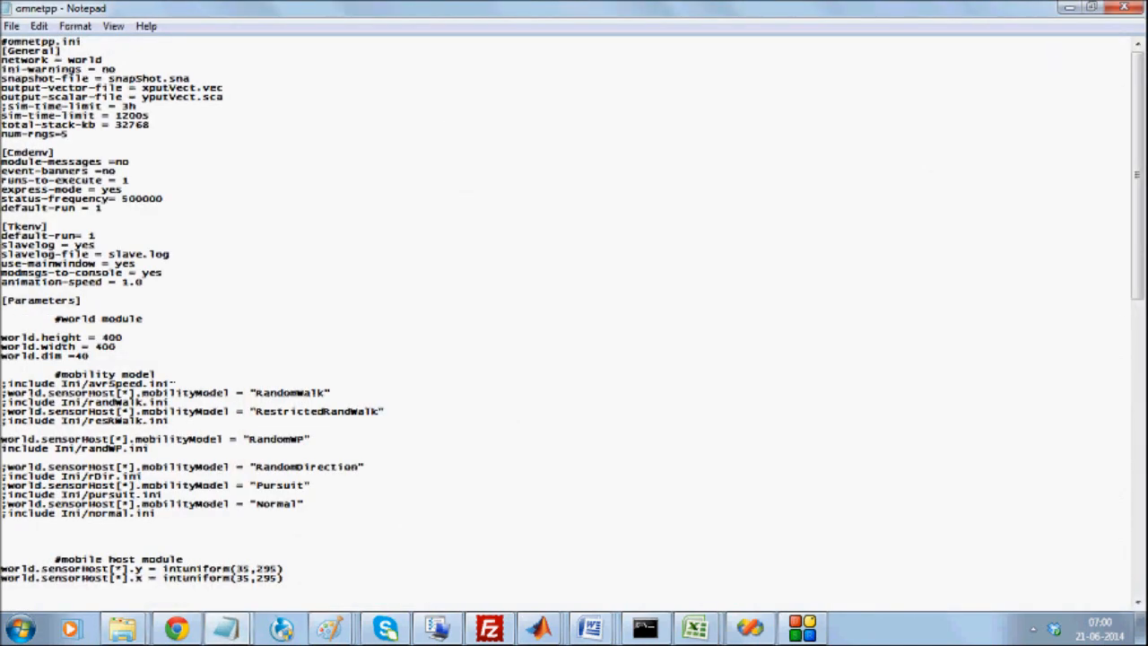
{"action": "key", "text": "Backspace"}
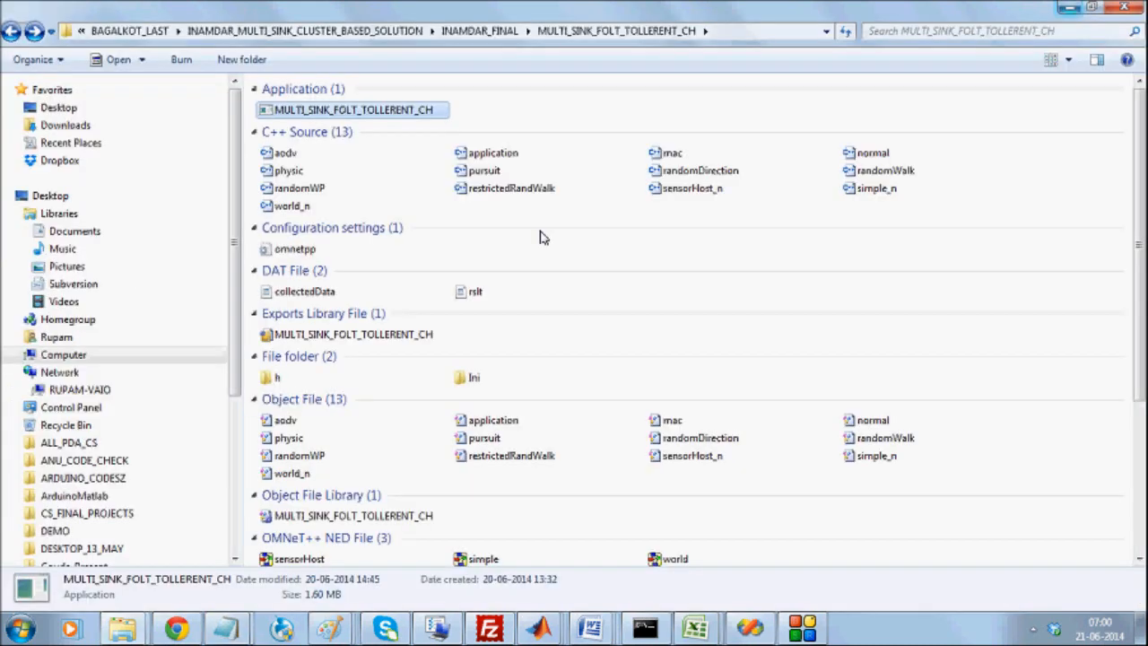
Launch and run the updated simulation to its time limit, read its results, then close it
{"action": "double_click", "coordinate": [353, 110]}
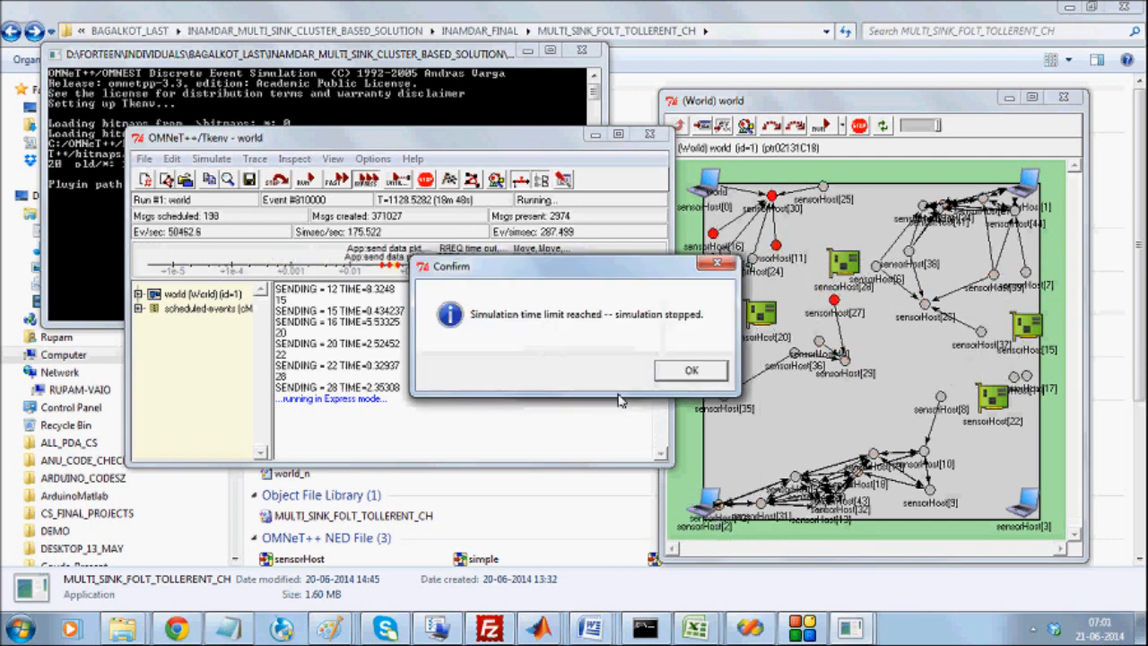
{"action": "left_click", "coordinate": [691, 370]}
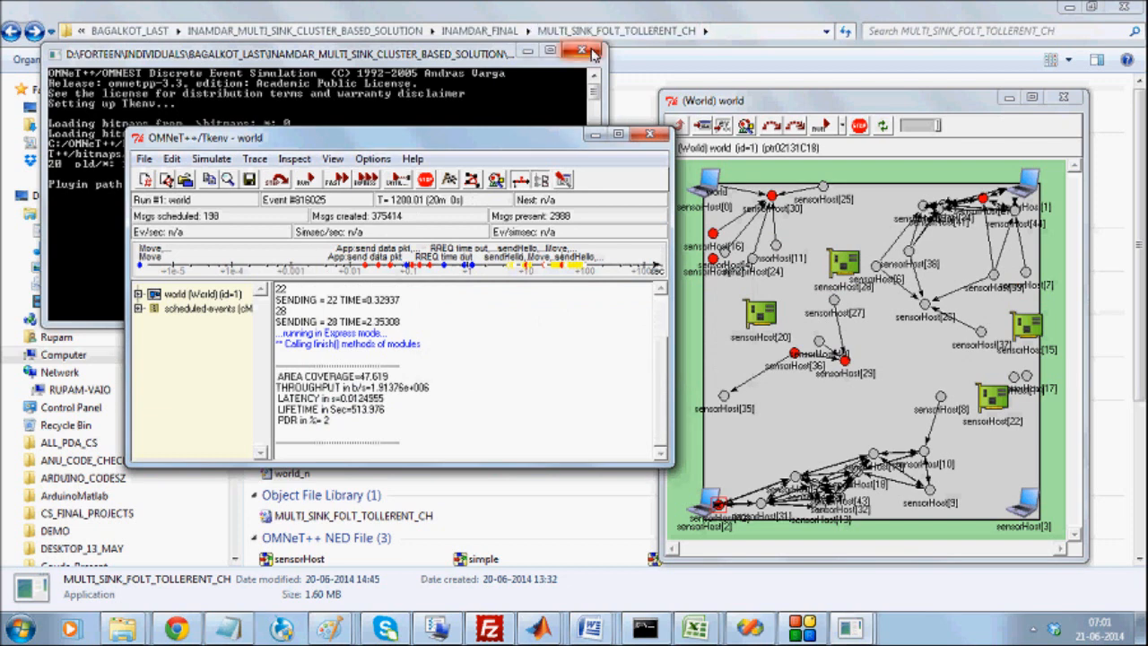
{"action": "left_click", "coordinate": [596, 50]}
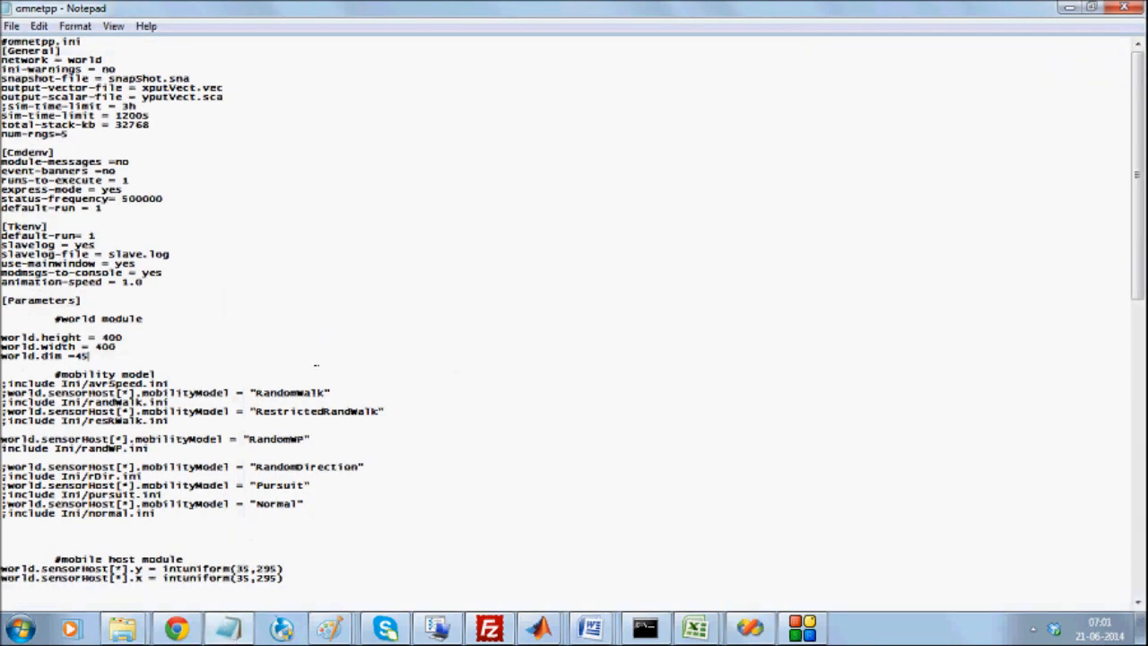
Change world.dim from 45 to 30 in omnetpp.ini for a smaller sensor network
{"action": "type", "text": "30"}
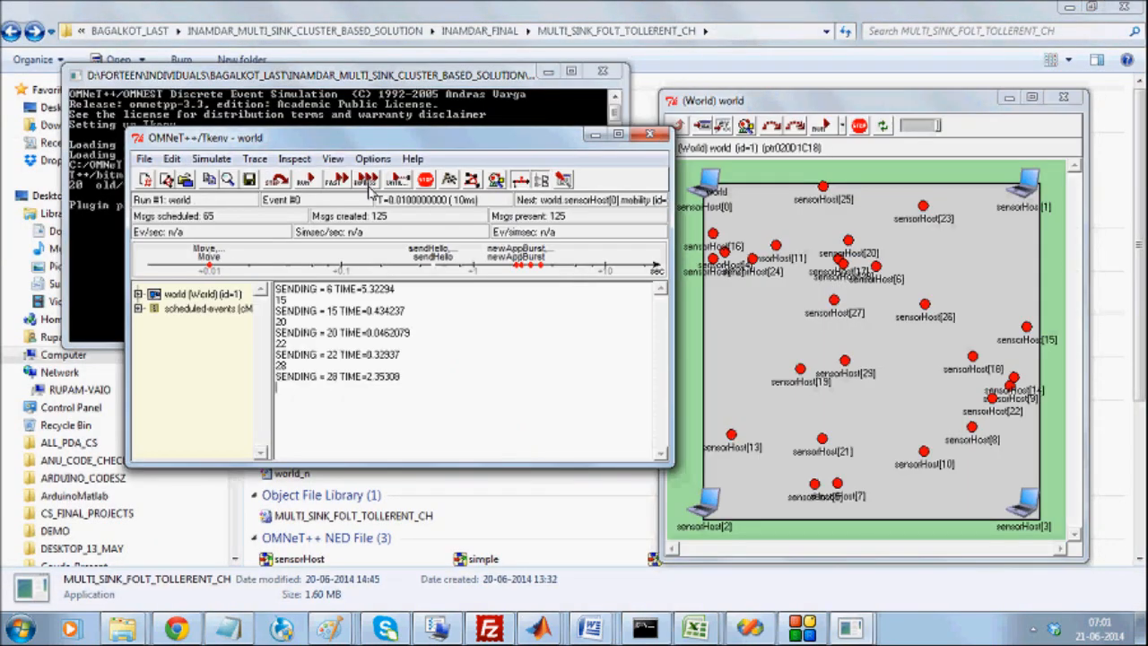
Express-run the 30-node simulation to its 1200 s time limit to print its metrics
{"action": "left_click", "coordinate": [366, 179]}
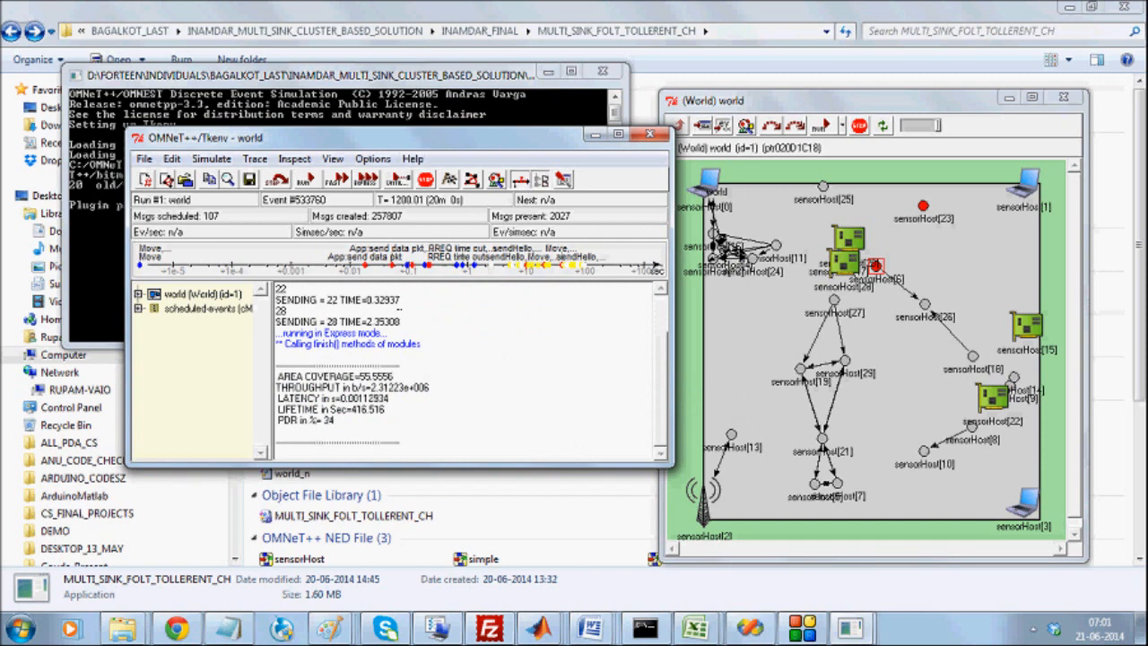
{"action": "mouse_move", "coordinate": [901, 441]}
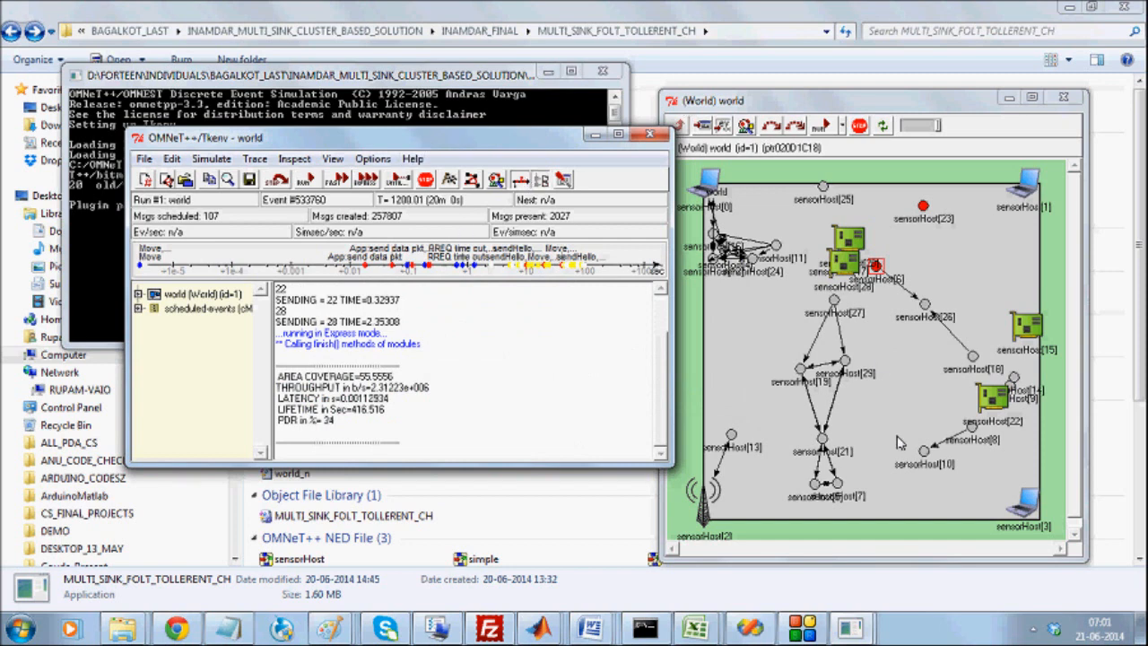
{"action": "mouse_move", "coordinate": [876, 402]}
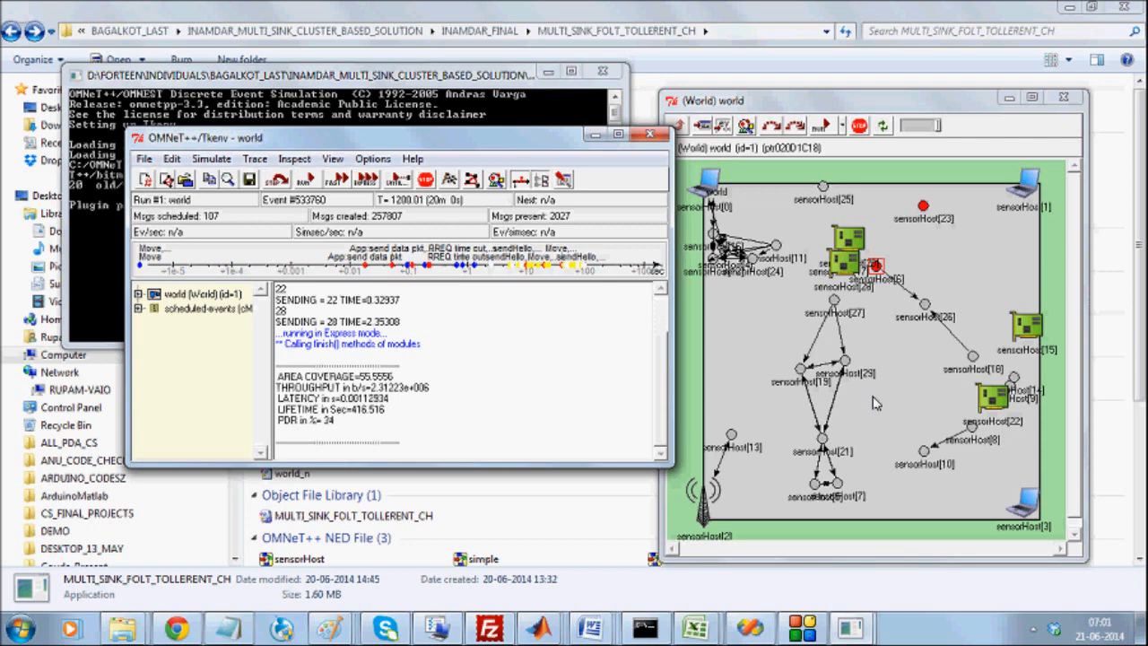
{"action": "mouse_move", "coordinate": [1015, 362]}
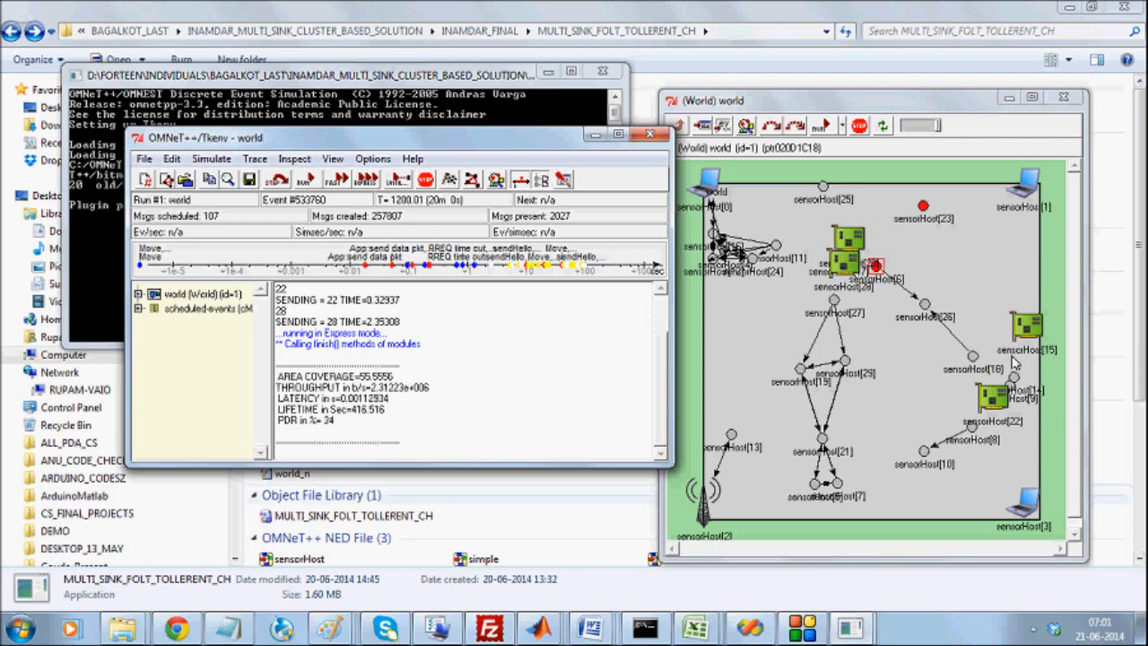
{"action": "mouse_move", "coordinate": [852, 176]}
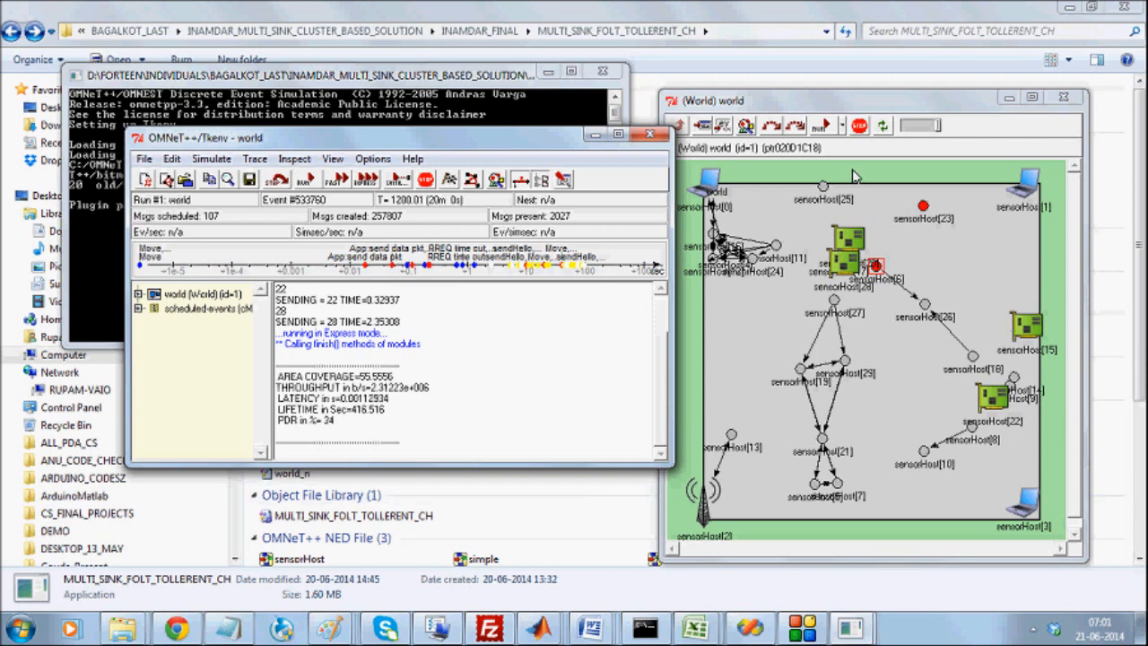
{"action": "mouse_move", "coordinate": [768, 170]}
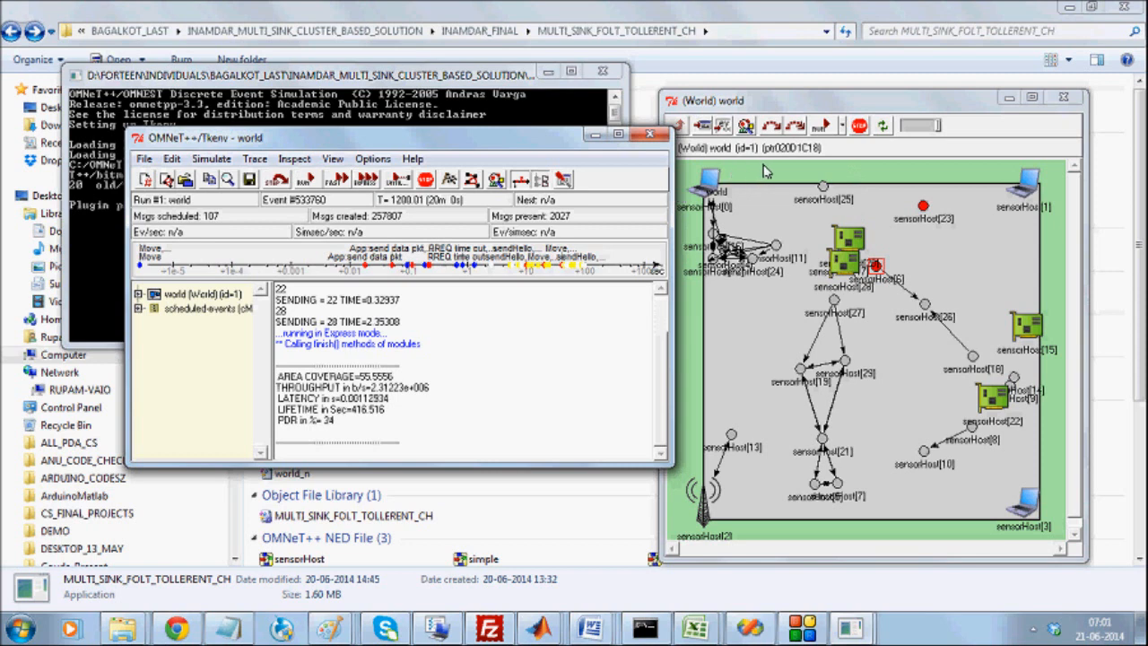
{"action": "mouse_move", "coordinate": [818, 222]}
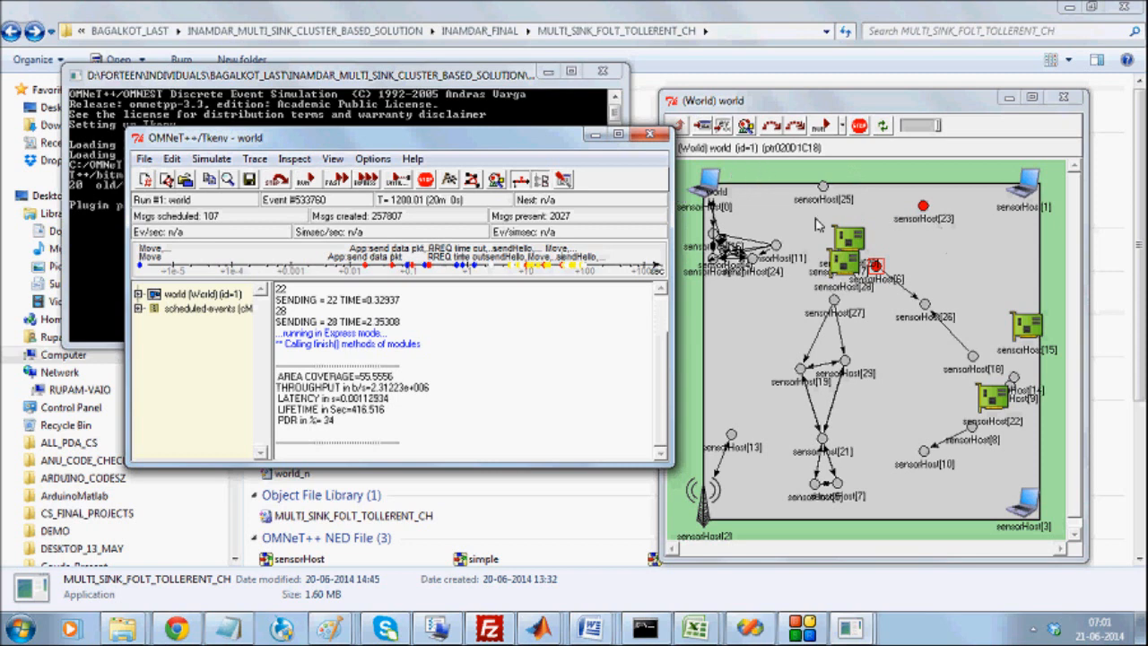
{"action": "mouse_move", "coordinate": [829, 404]}
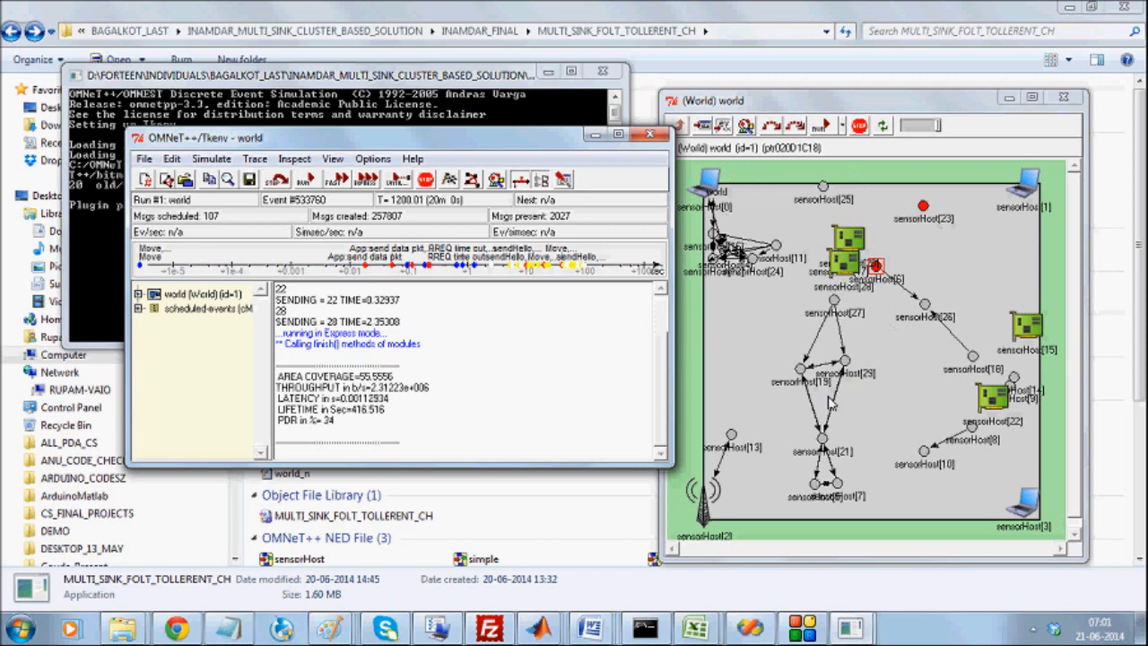
{"action": "mouse_move", "coordinate": [871, 335]}
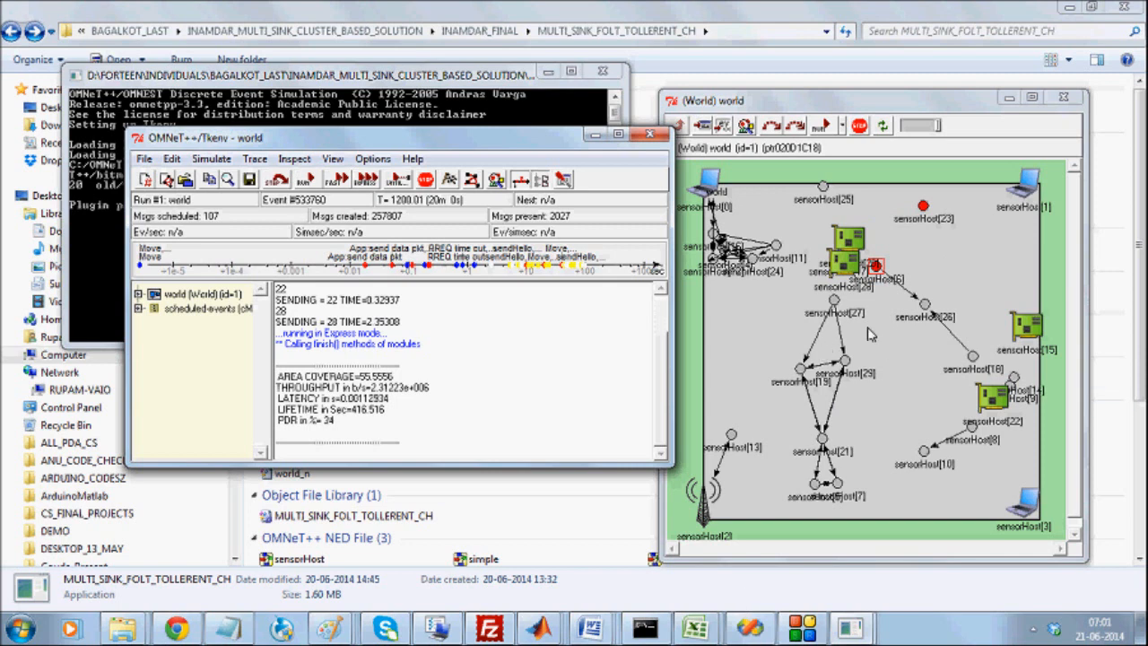
{"action": "mouse_move", "coordinate": [824, 404]}
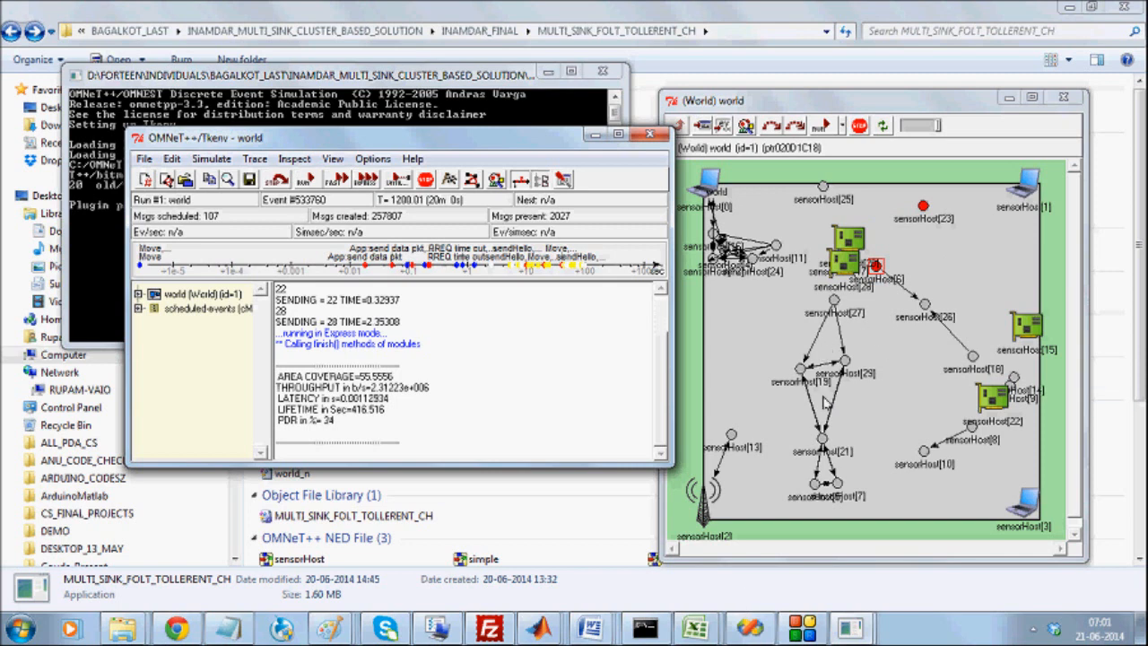
{"action": "mouse_move", "coordinate": [951, 377]}
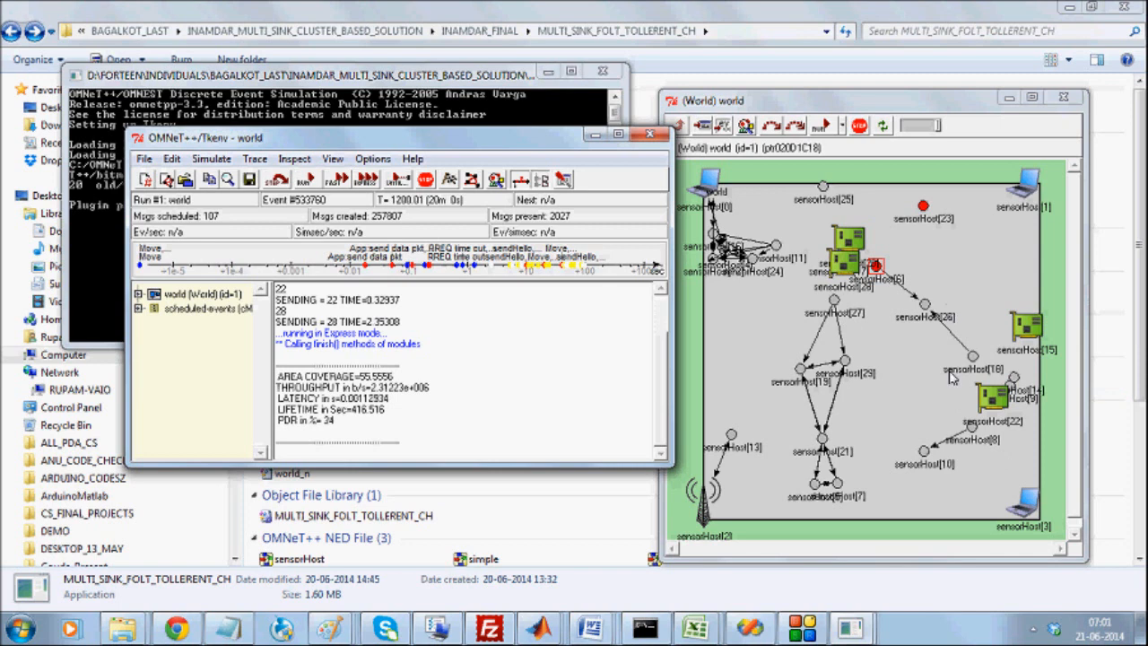
{"action": "mouse_move", "coordinate": [786, 379]}
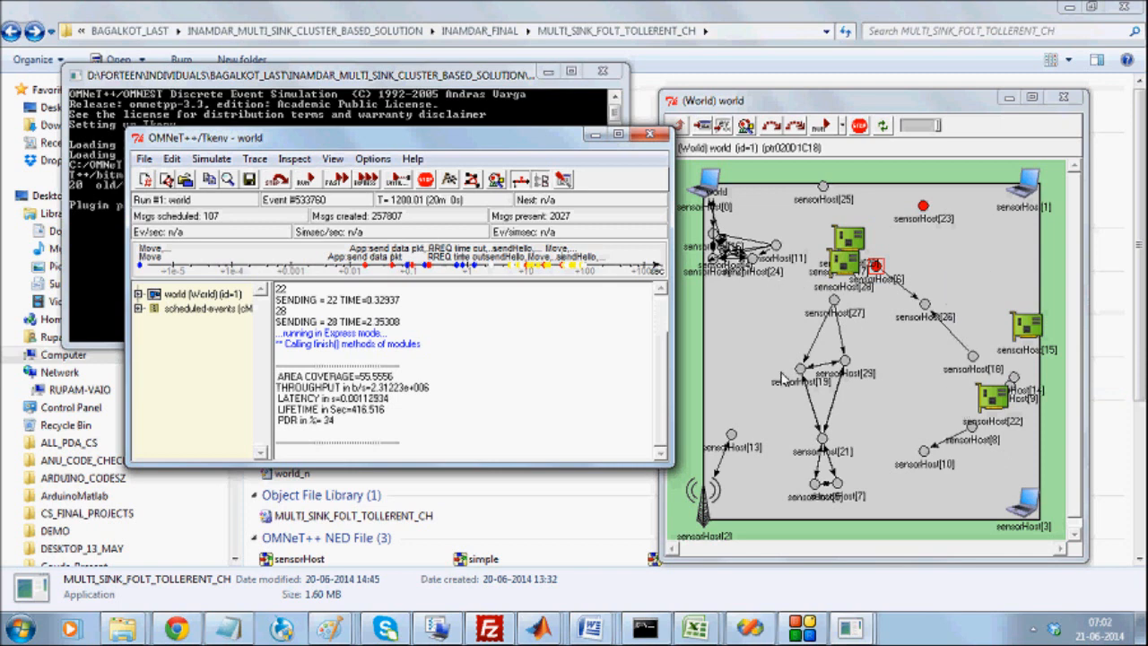
{"action": "mouse_move", "coordinate": [958, 291]}
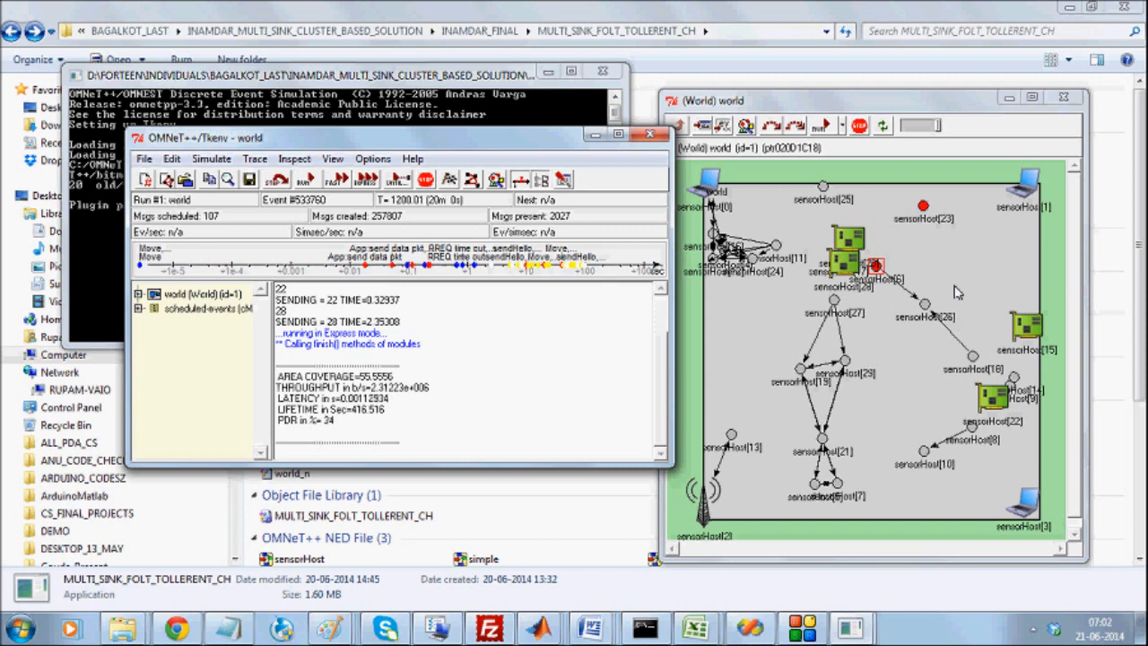
{"action": "mouse_move", "coordinate": [863, 362]}
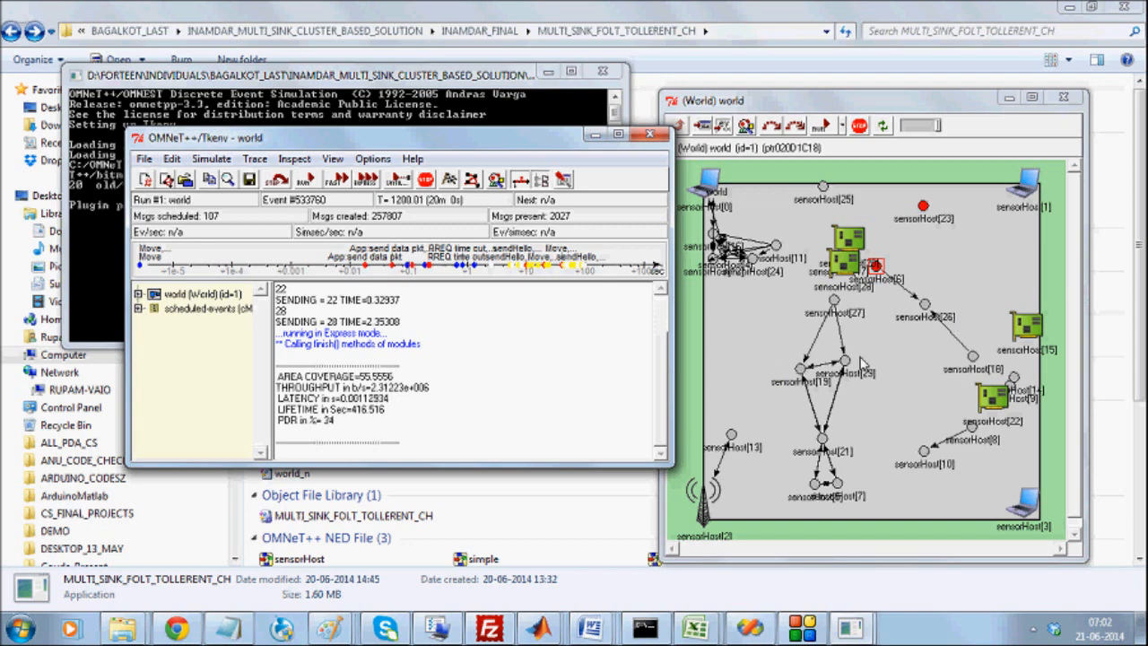